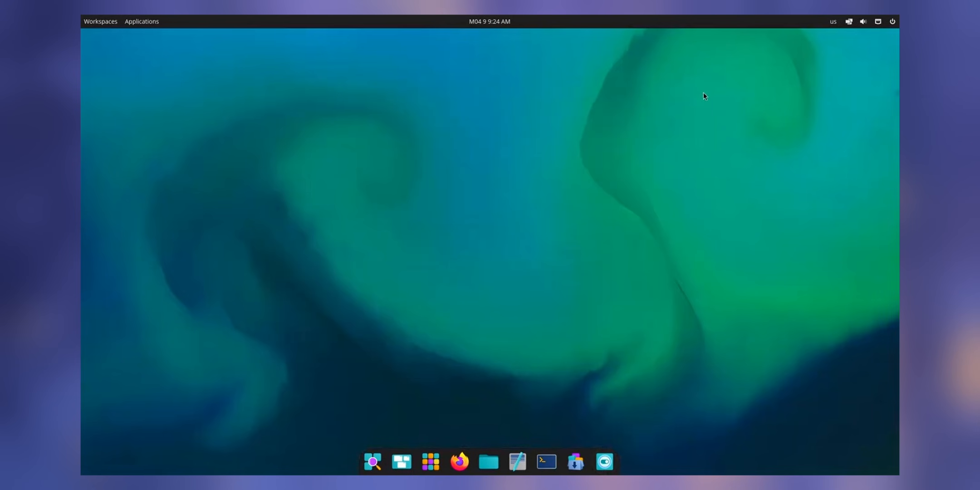
pyautogui.moveTo(560, 269)
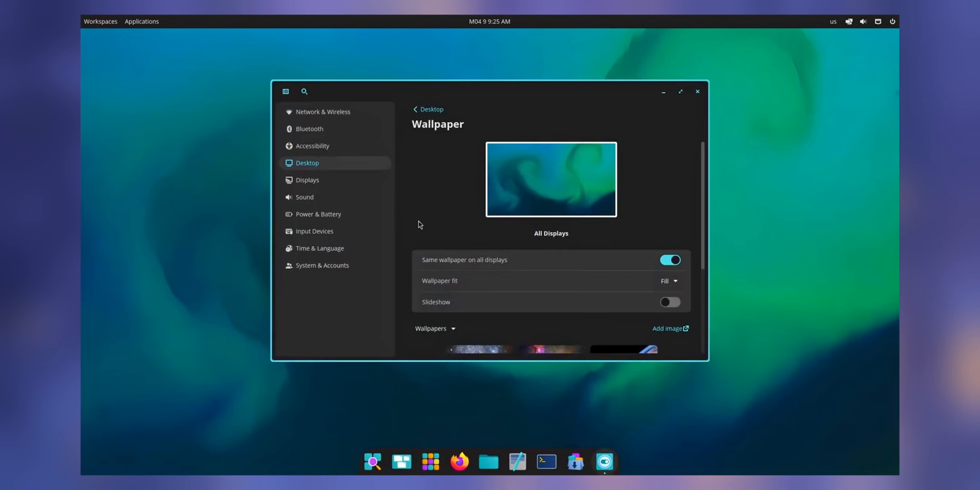
pyautogui.moveTo(386, 157)
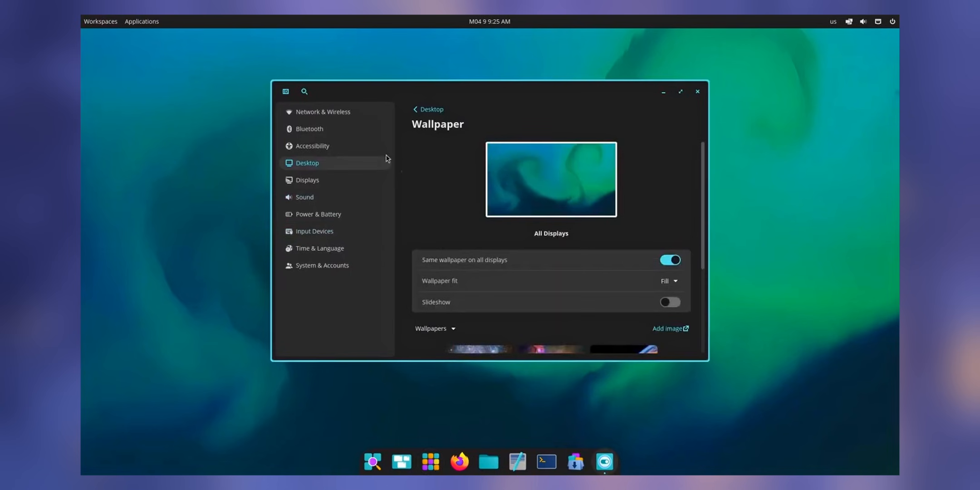
pyautogui.moveTo(449, 218)
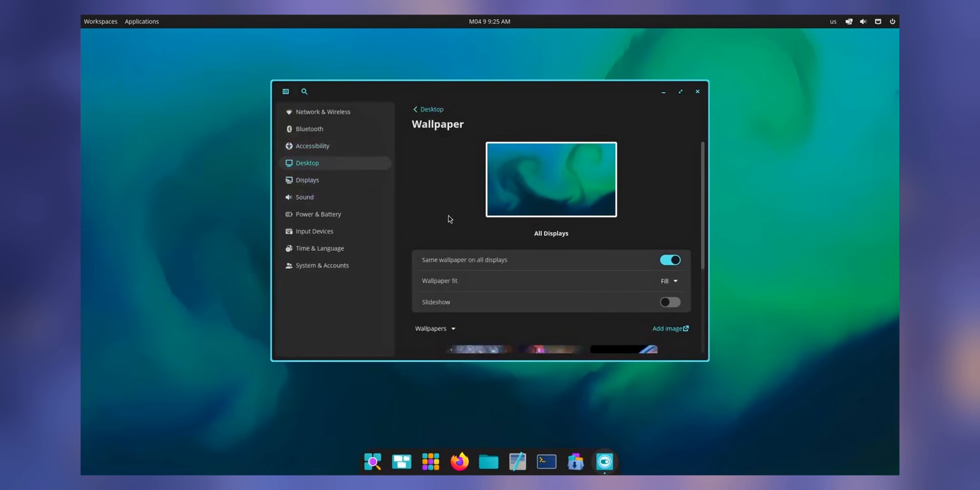
# Step: Scroll the wallpaper gallery, view the panel sound applet, and open the Displays page
pyautogui.scroll(-3)
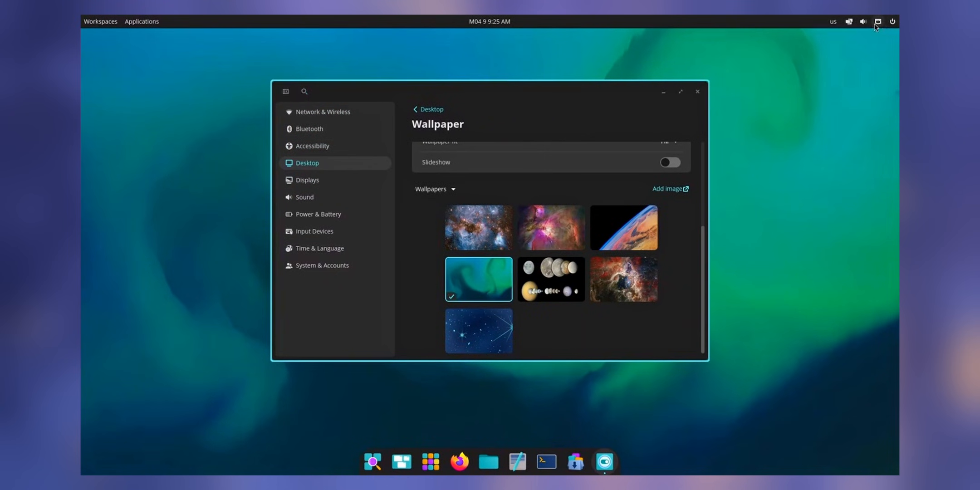
pyautogui.click(863, 22)
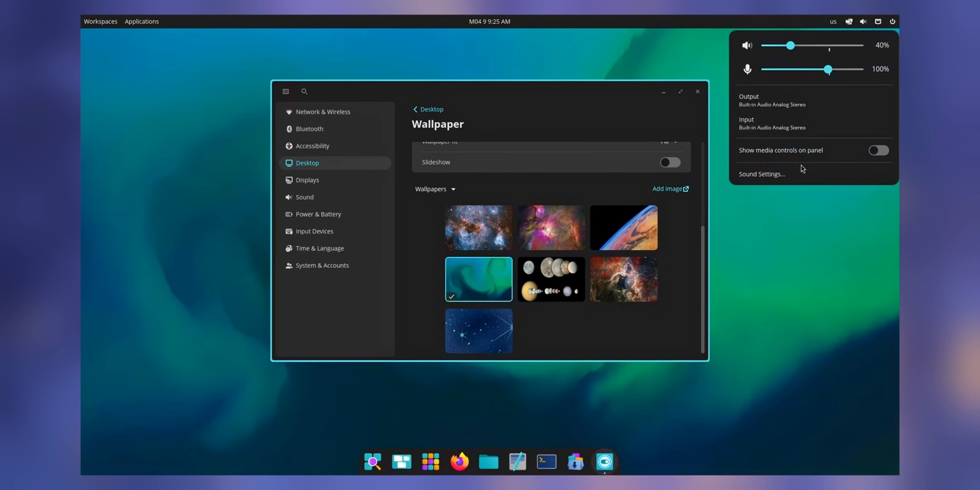
pyautogui.click(306, 180)
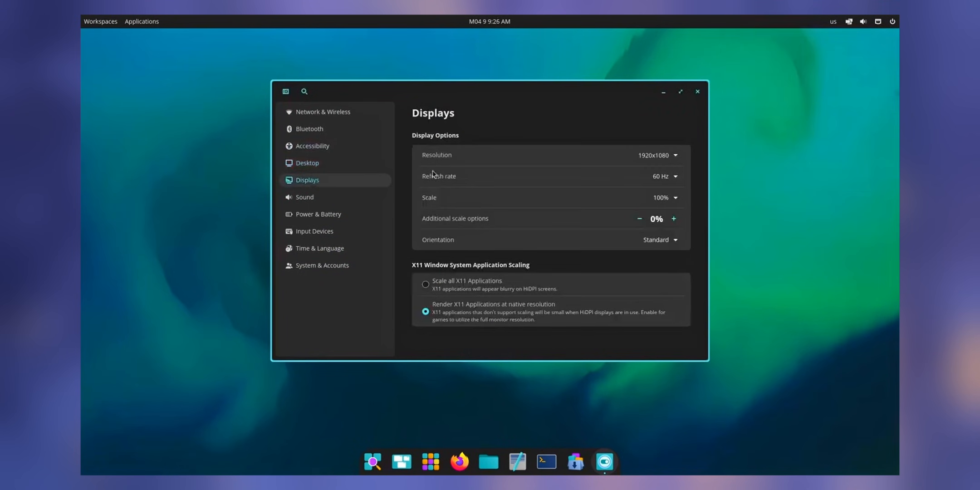
pyautogui.moveTo(655, 218)
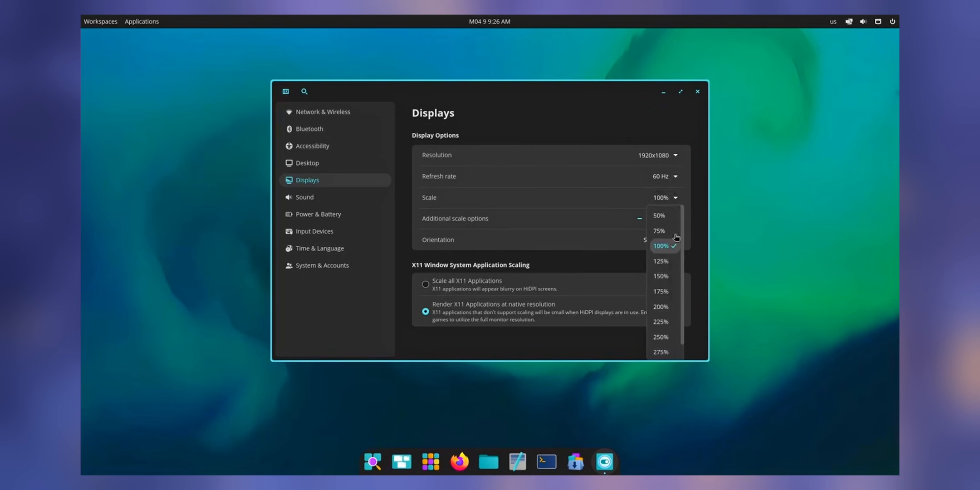
# Step: Browse the resolution list without changing it, then view the Sound and Power & Battery pages
pyautogui.click(657, 154)
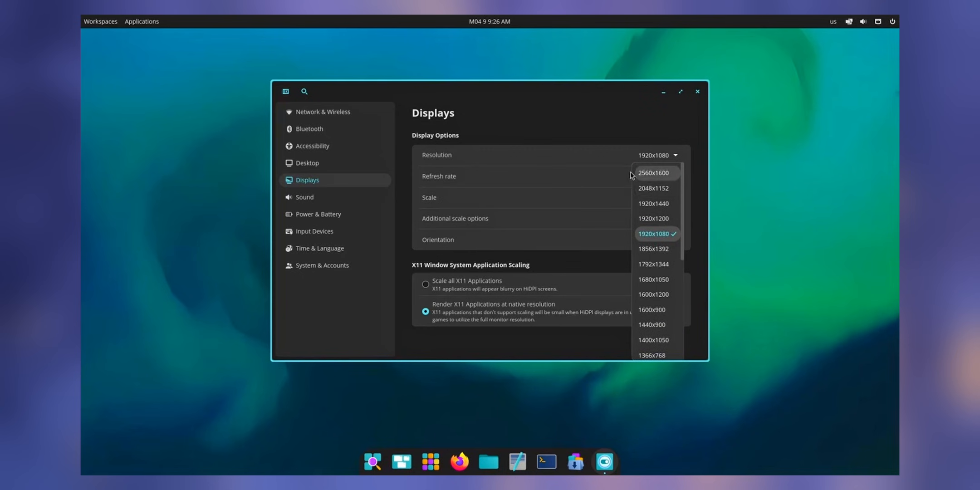
pyautogui.click(653, 233)
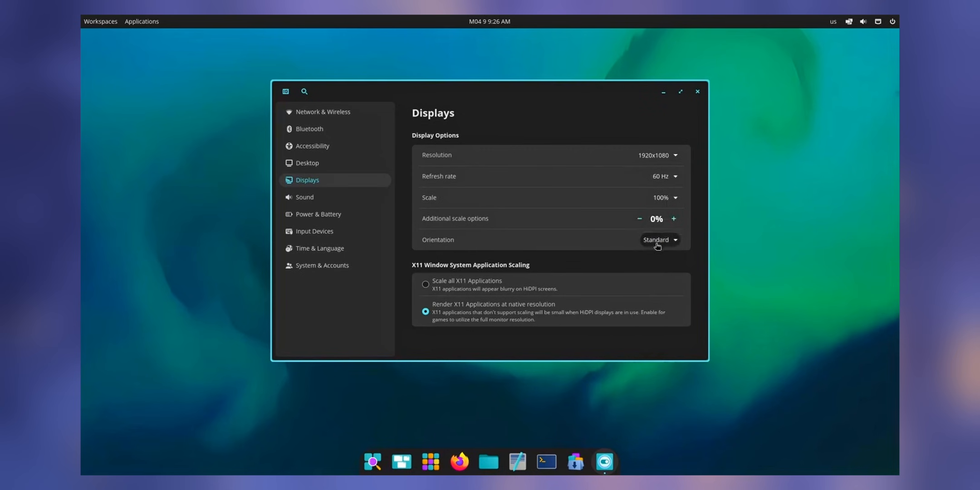
pyautogui.moveTo(503, 314)
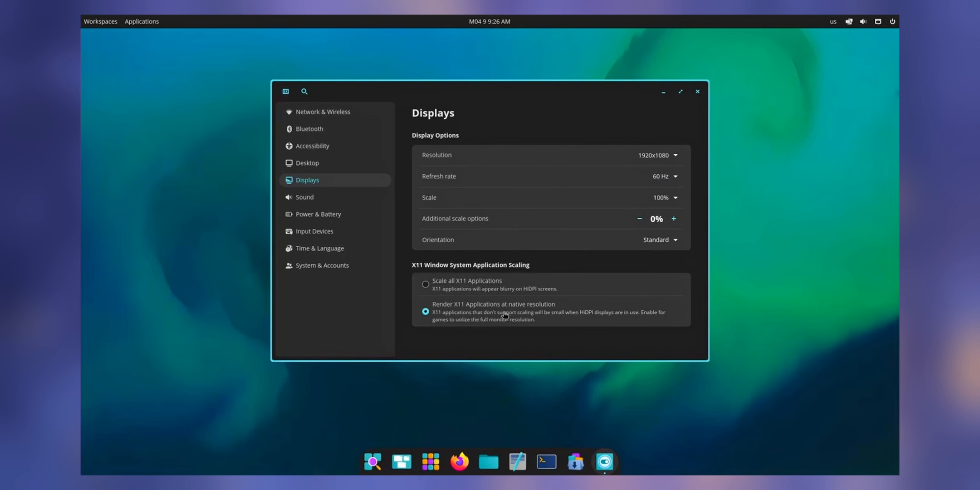
pyautogui.click(304, 196)
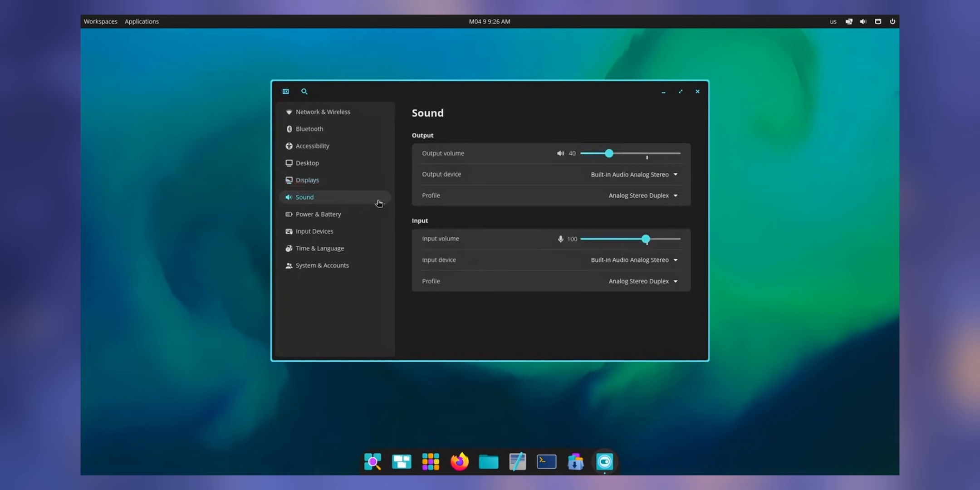
pyautogui.click(318, 214)
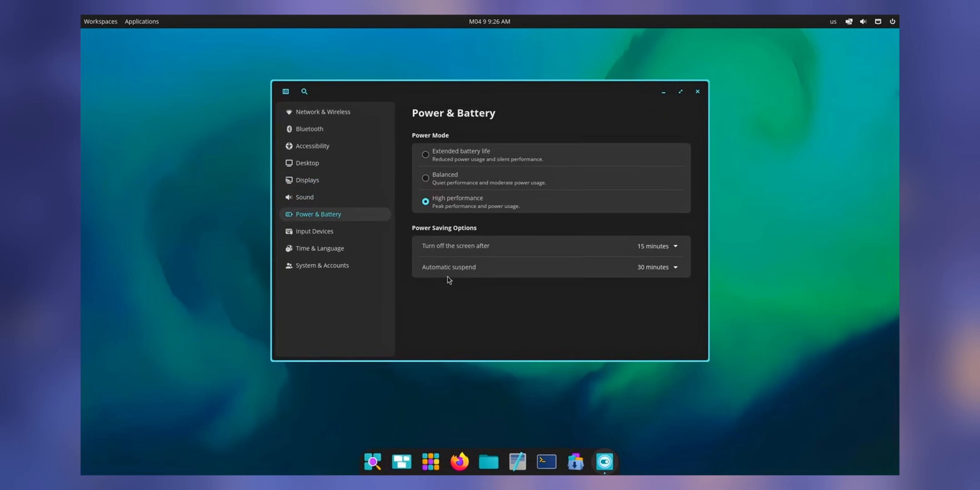
# Step: View Firmware and About under System & Accounts, then close Settings
pyautogui.click(323, 265)
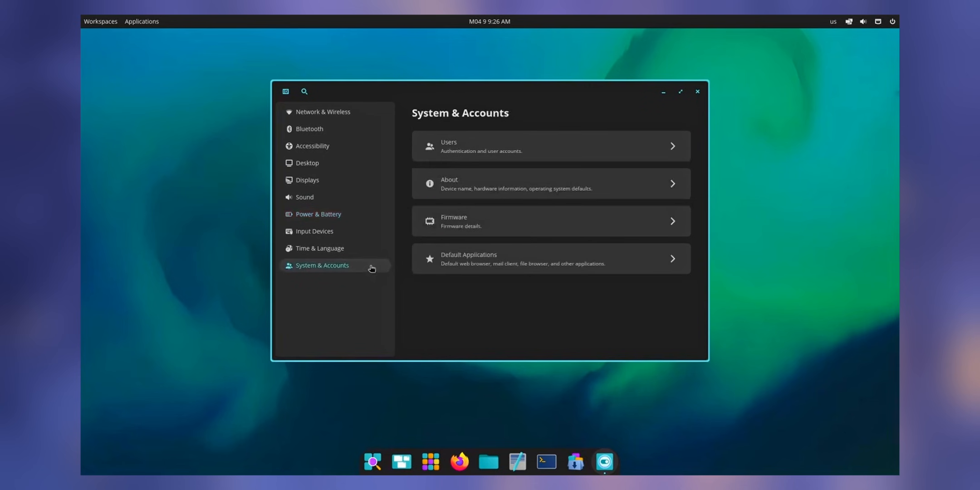
pyautogui.click(550, 221)
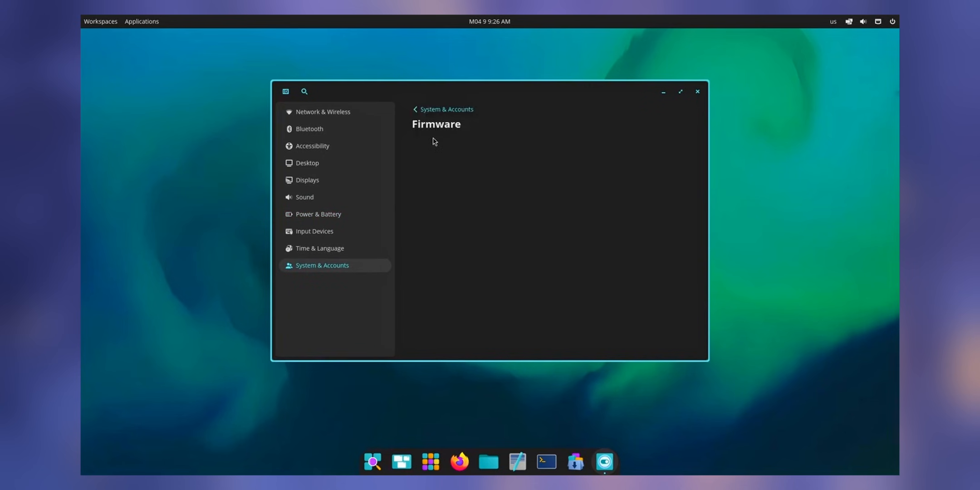
pyautogui.click(442, 109)
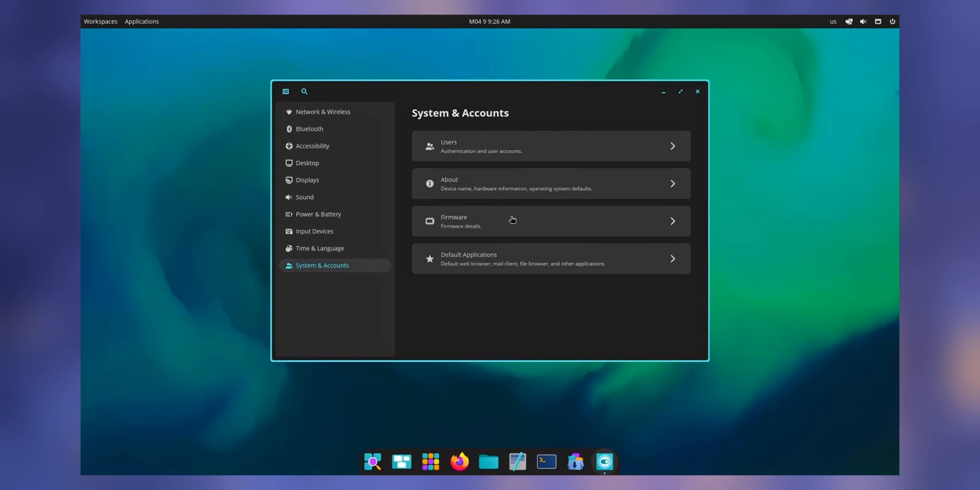
pyautogui.click(550, 183)
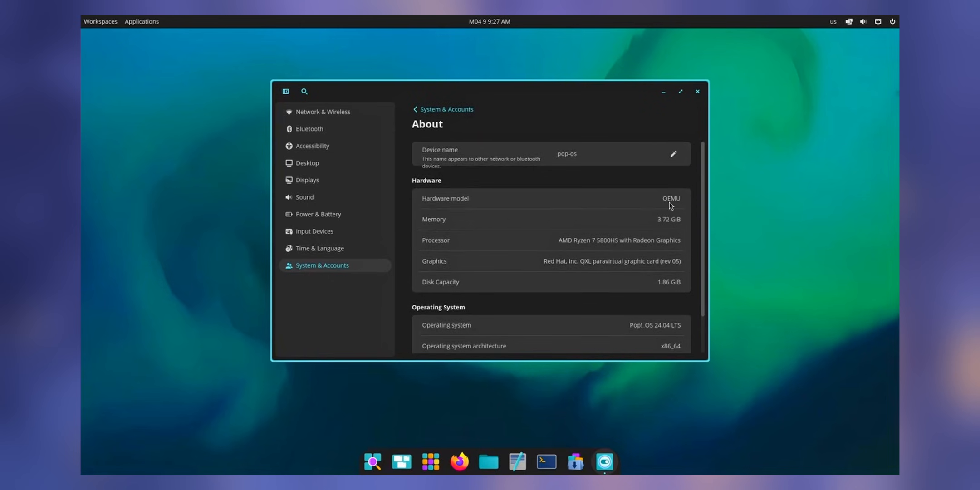
pyautogui.scroll(-3)
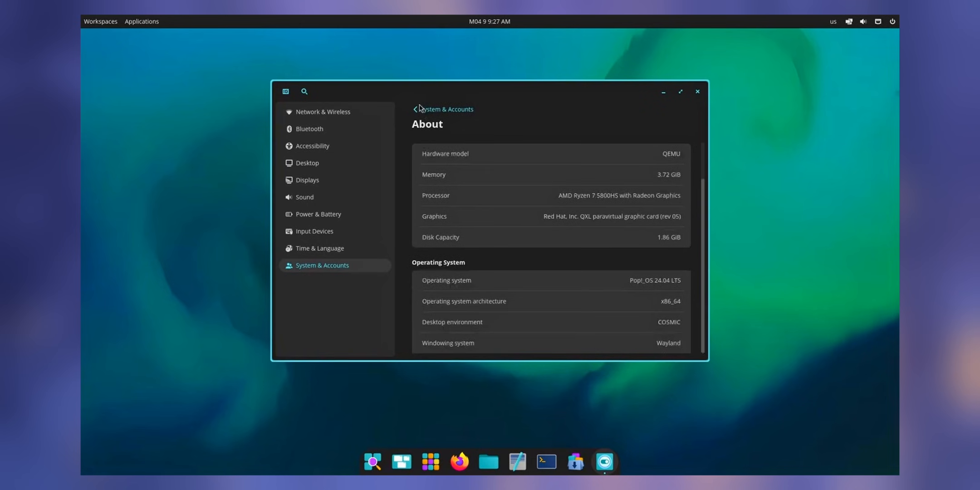
pyautogui.click(697, 91)
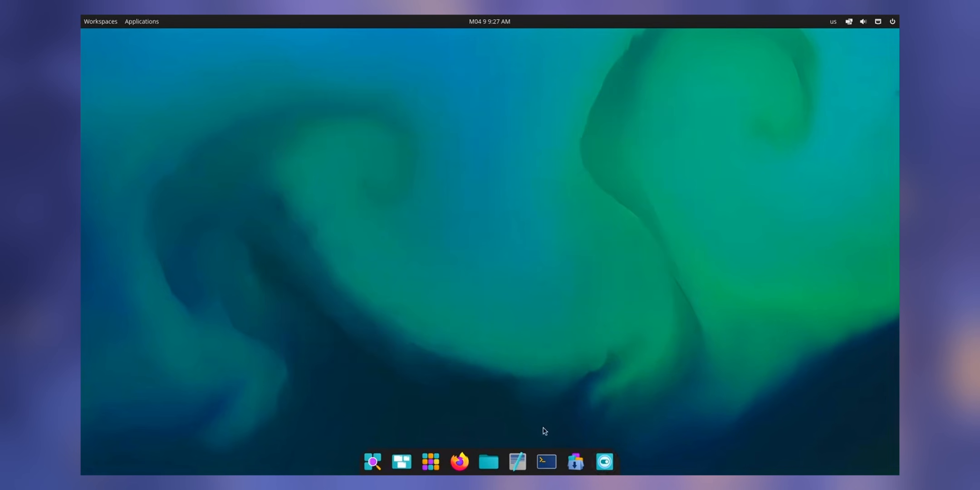
# Step: Install htop with sudo apt install in Terminal, run it, then close the terminal
pyautogui.click(545, 461)
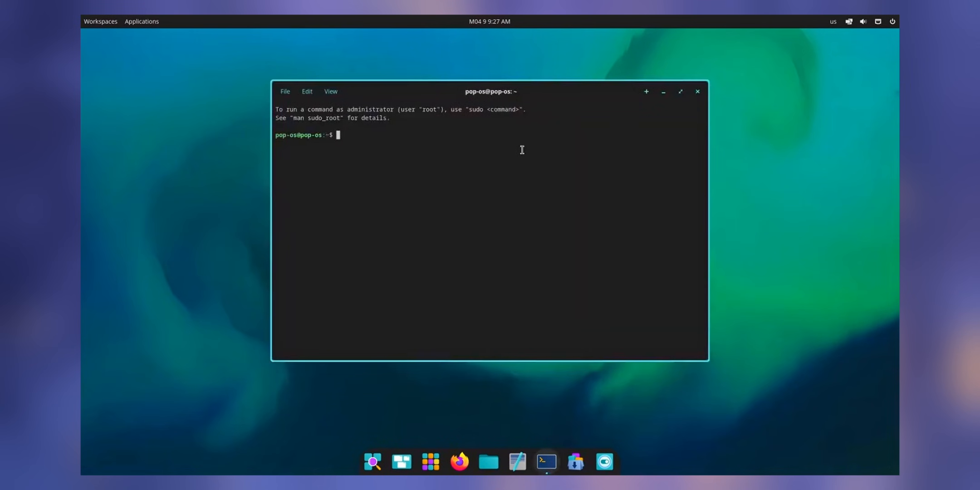
pyautogui.write('sudo apt install')
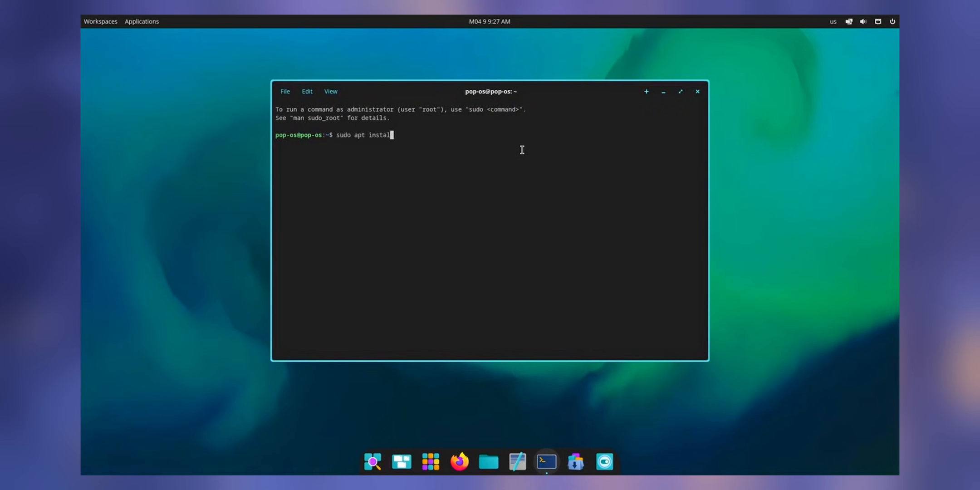
pyautogui.press('Return')
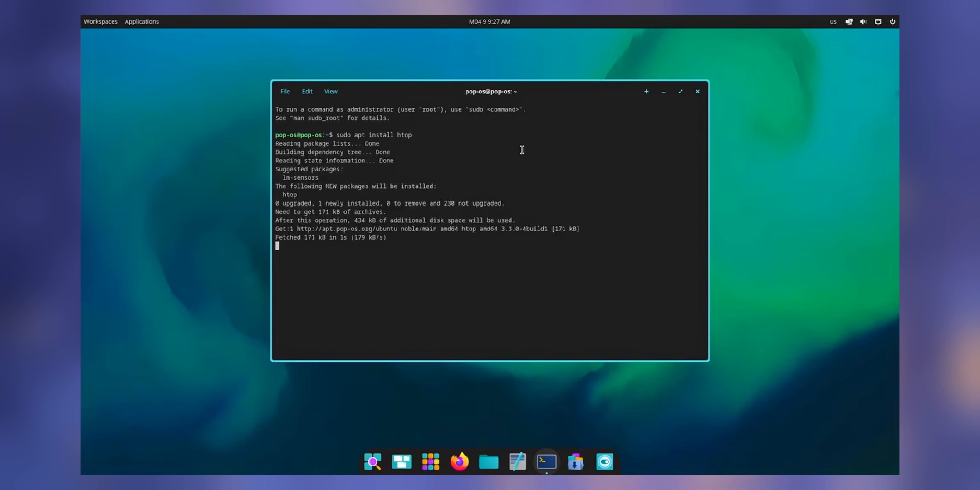
pyautogui.click(331, 91)
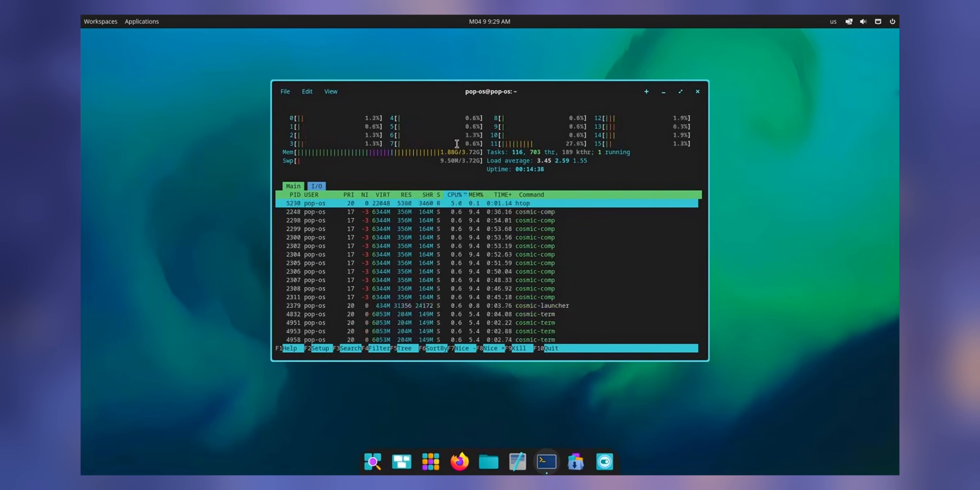
pyautogui.click(697, 92)
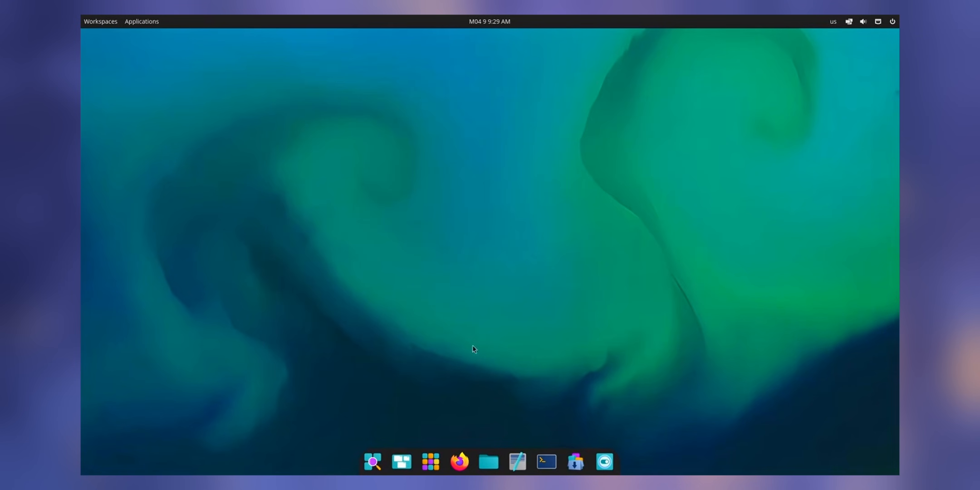
# Step: Open Appearance settings, try light mode, and briefly open and close the app library
pyautogui.click(373, 461)
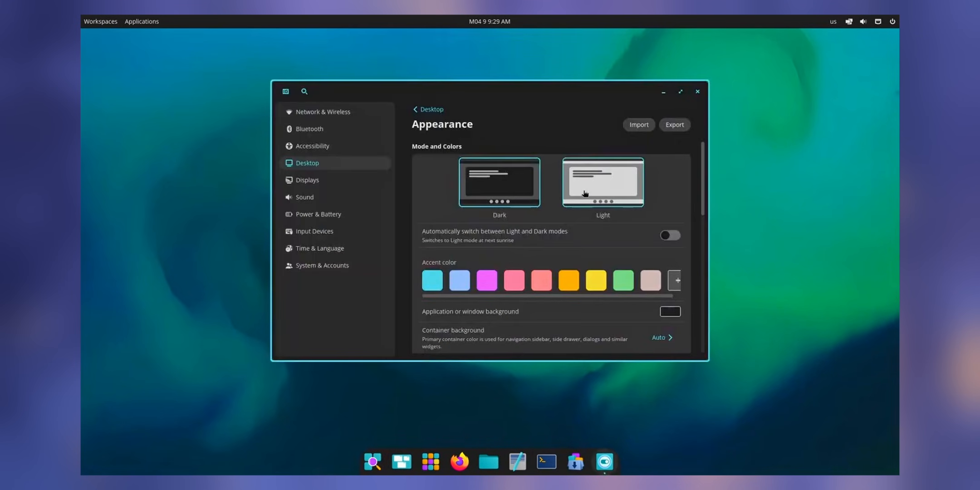
pyautogui.click(848, 21)
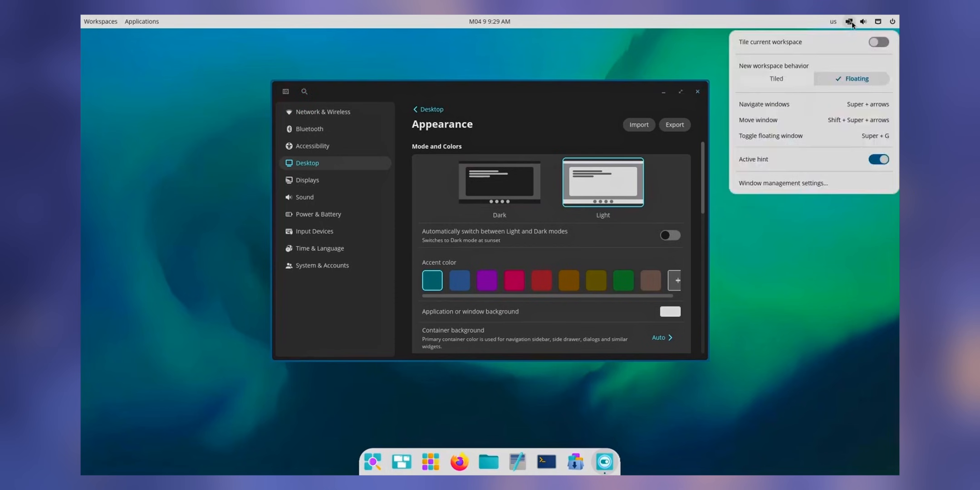
pyautogui.click(429, 462)
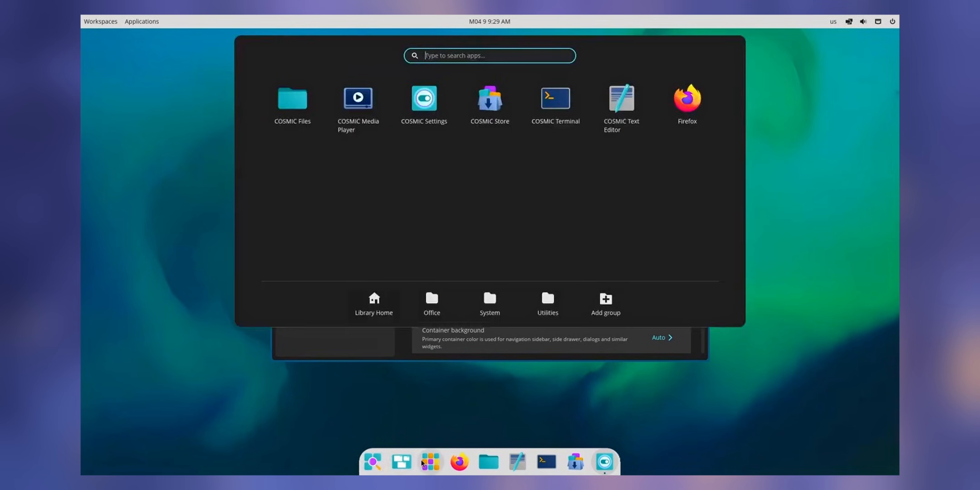
pyautogui.click(424, 98)
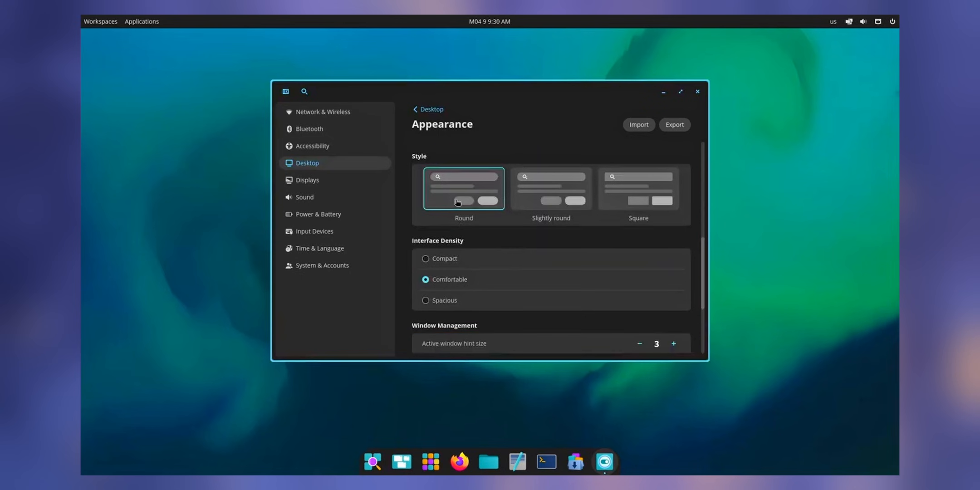
pyautogui.moveTo(557, 226)
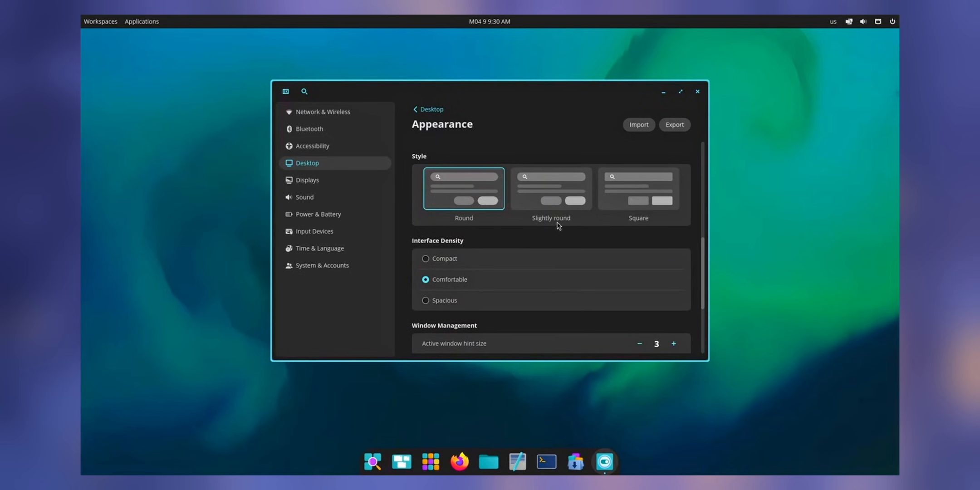
# Step: Try the Square, Slightly round and Round styles and the interface density options
pyautogui.click(637, 187)
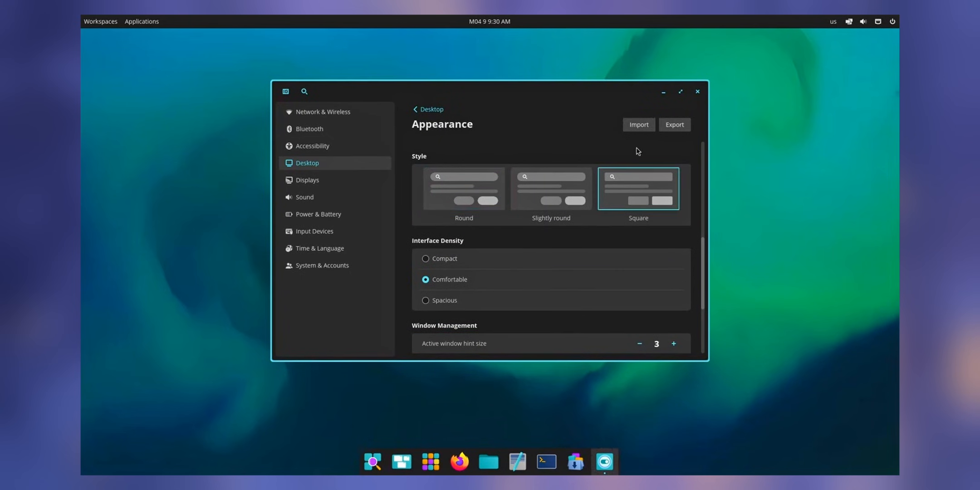
pyautogui.click(551, 189)
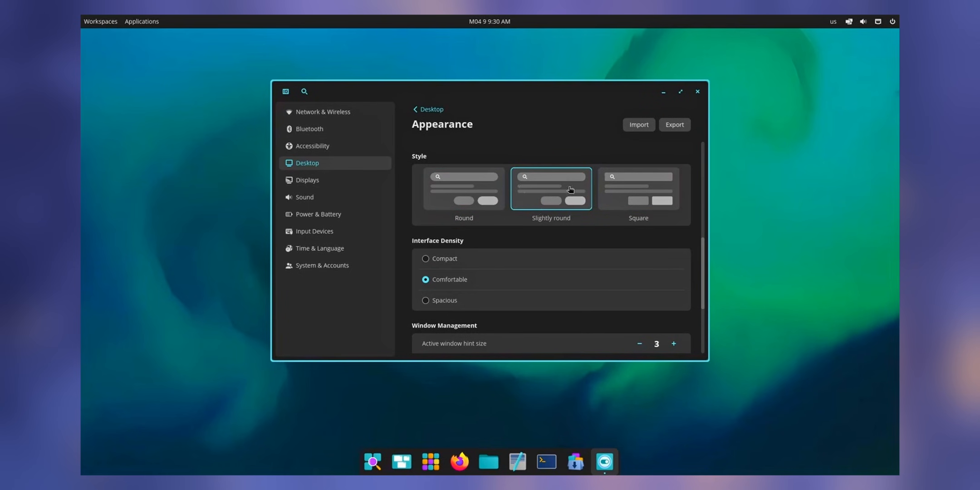
pyautogui.click(463, 188)
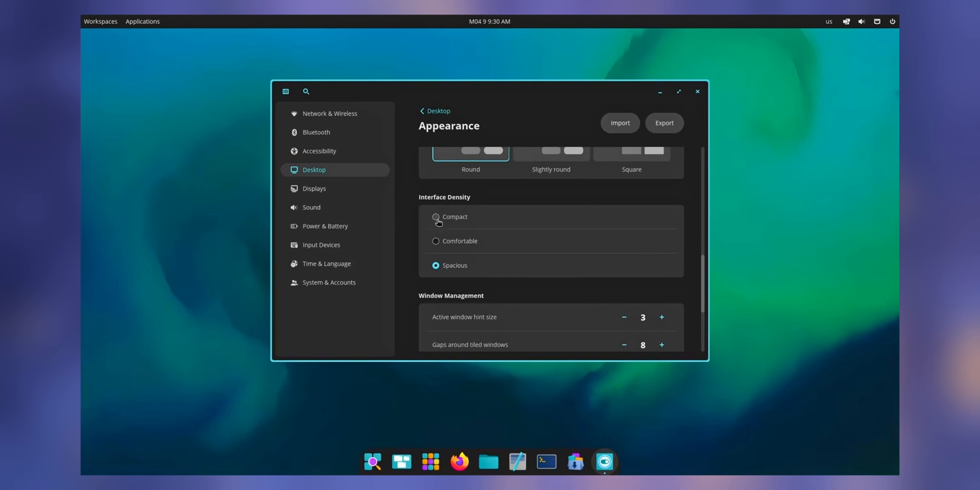
pyautogui.click(435, 240)
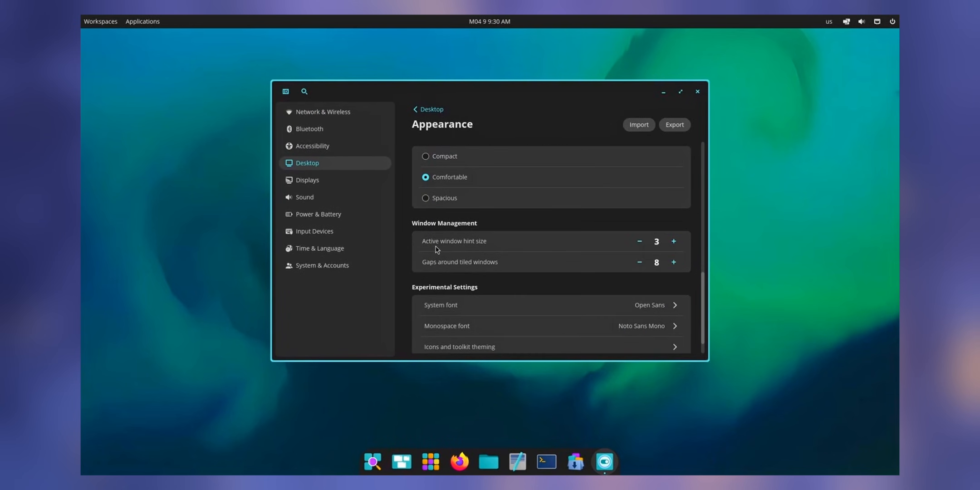
pyautogui.scroll(3)
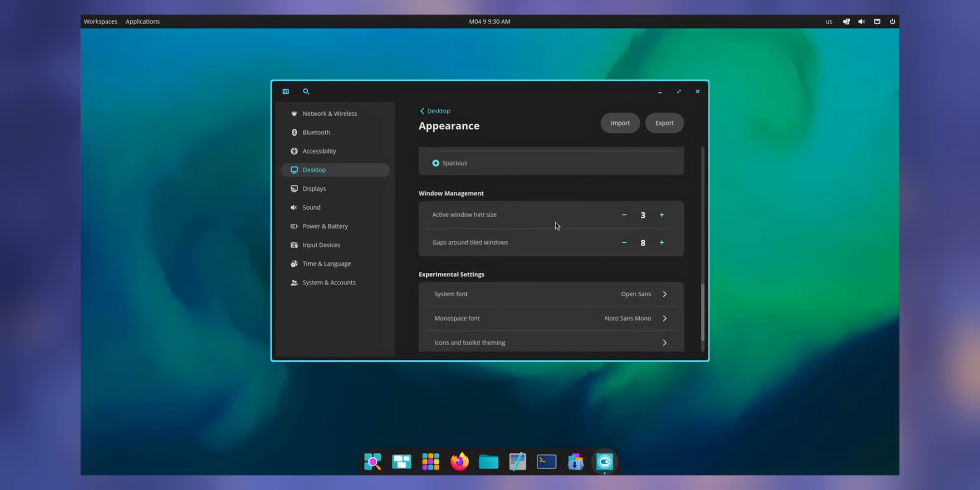
pyautogui.moveTo(489, 252)
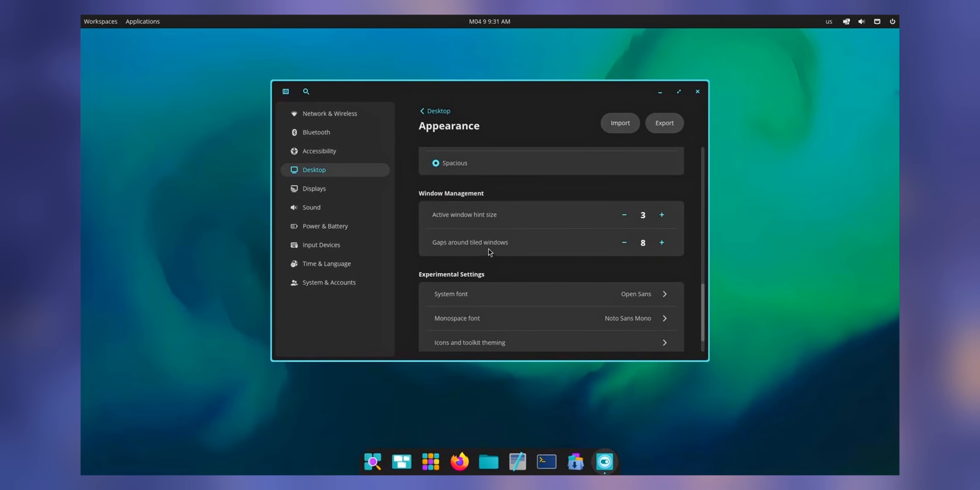
pyautogui.scroll(-3)
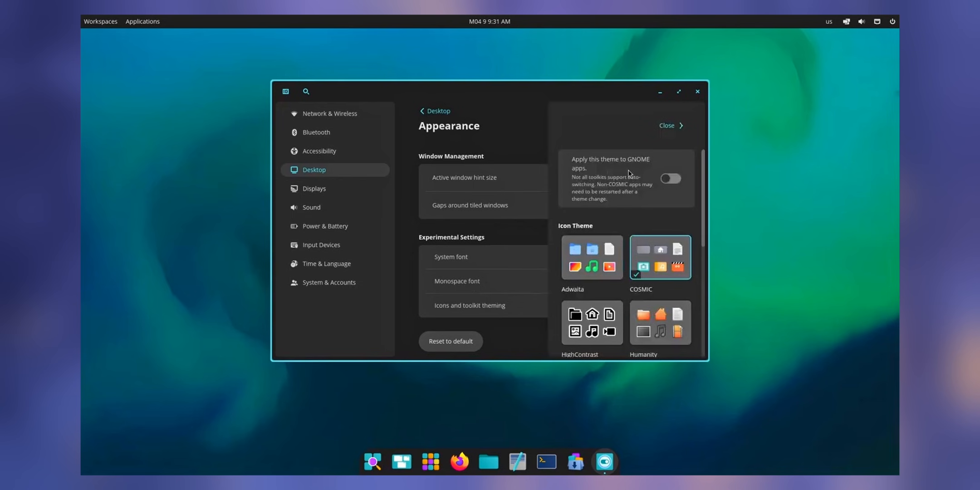
# Step: Apply the theme to GNOME apps and try the Ubuntu-Mono-Dark and Pop icon themes
pyautogui.click(669, 179)
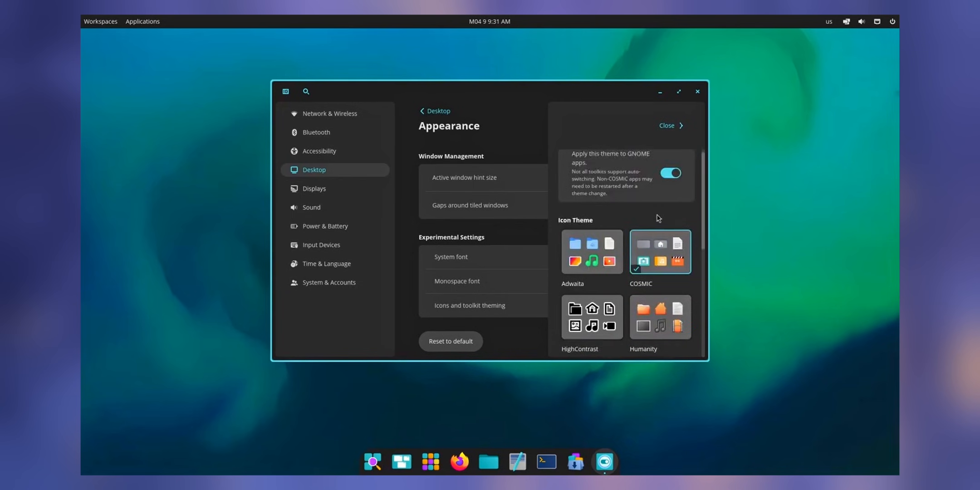
pyautogui.scroll(-3)
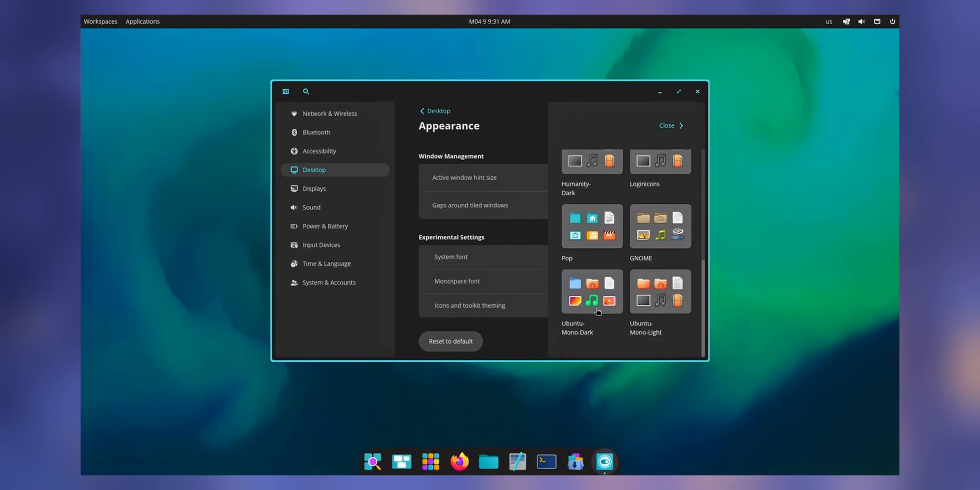
pyautogui.click(590, 292)
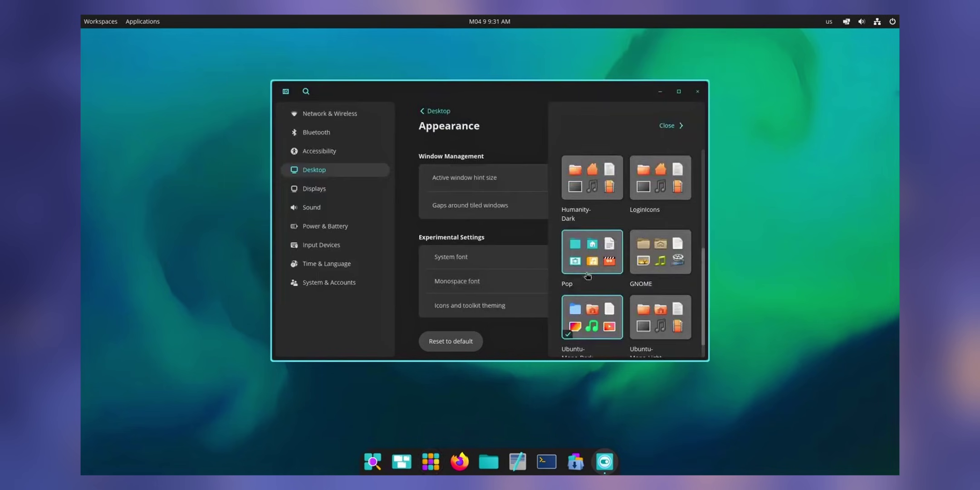
pyautogui.click(667, 125)
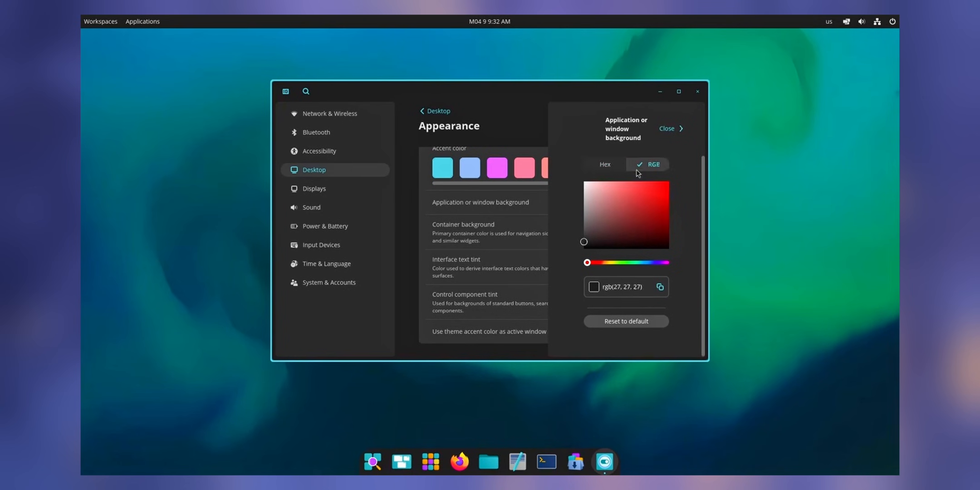
# Step: Set the window background colour to hex #31363D
pyautogui.click(604, 163)
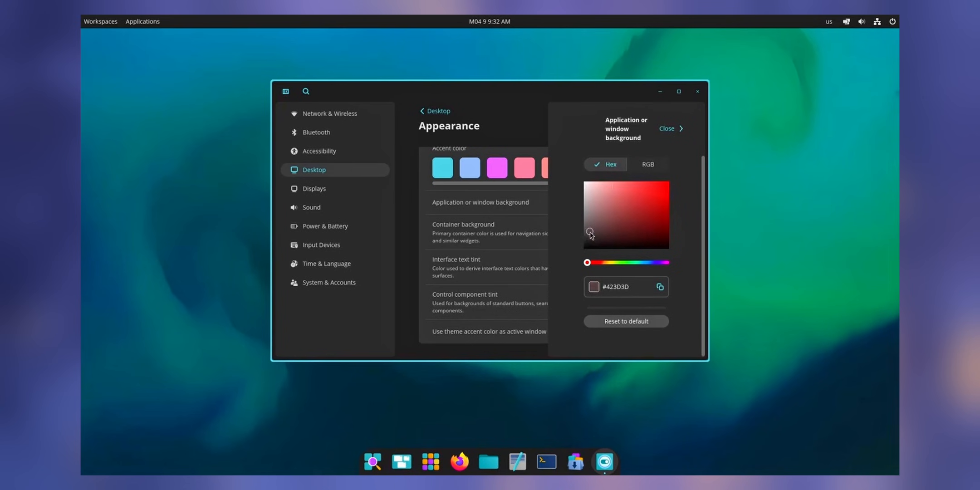
pyautogui.moveTo(587, 263); pyautogui.dragTo(641, 263)
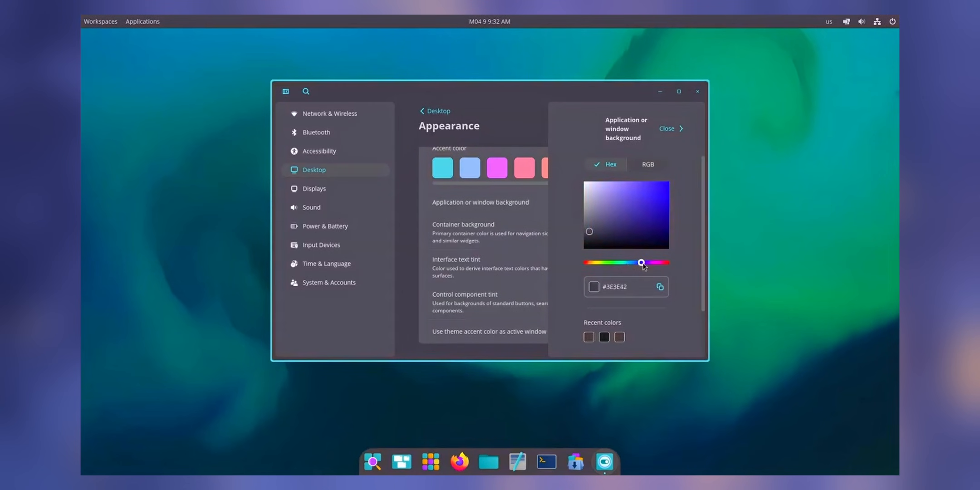
pyautogui.moveTo(640, 262); pyautogui.dragTo(632, 263)
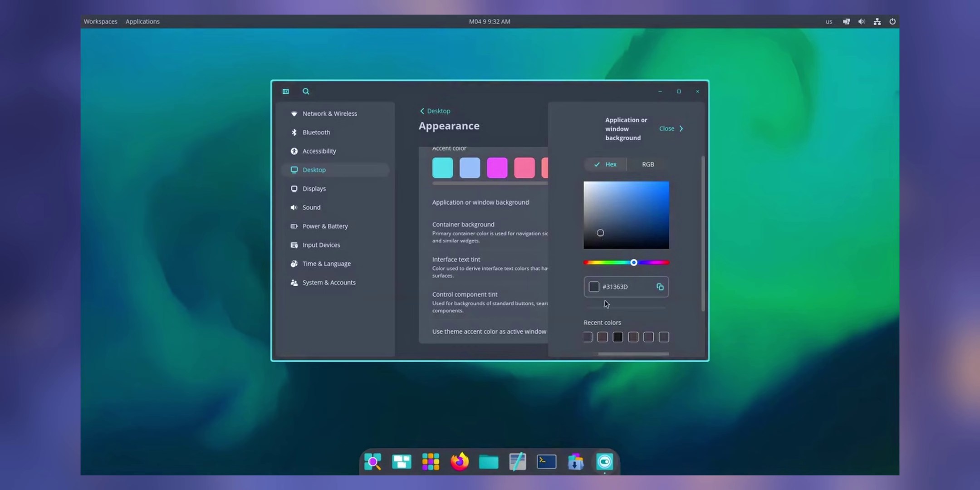
pyautogui.click(666, 129)
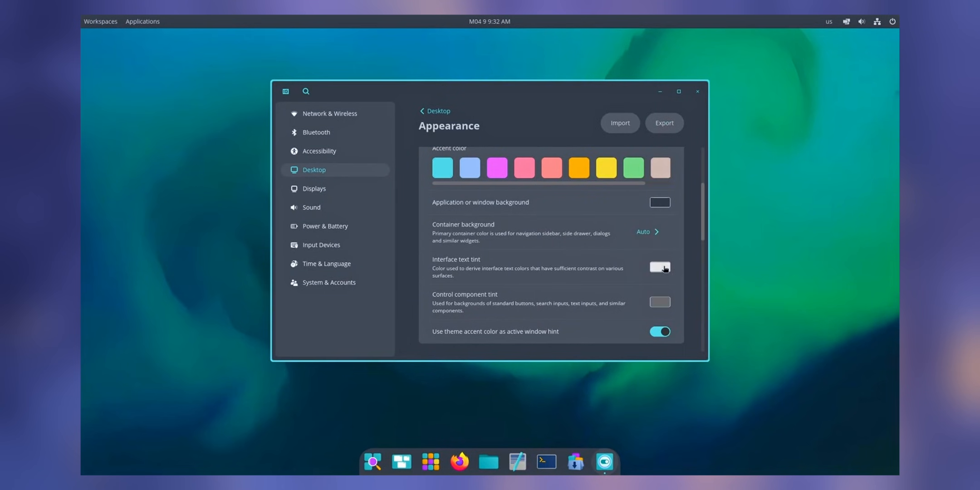
pyautogui.moveTo(651, 285)
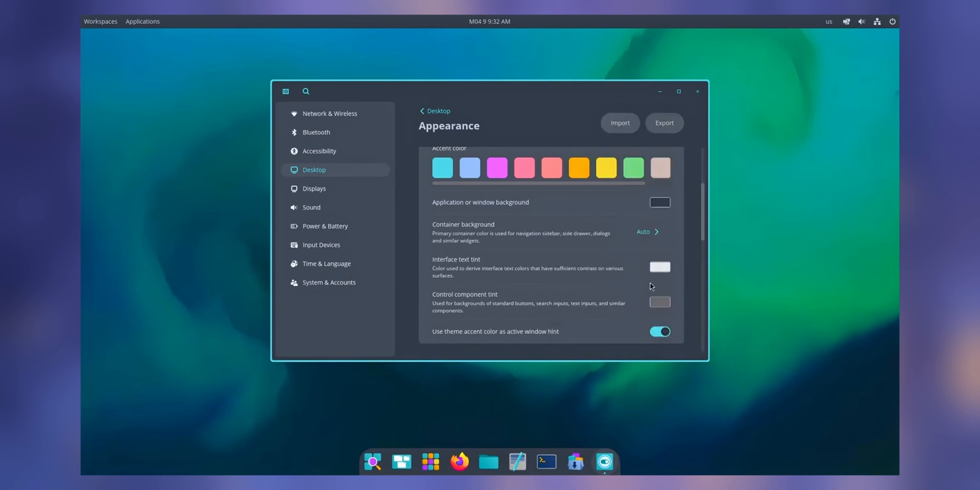
# Step: Pick a darker control component tint colour
pyautogui.click(659, 302)
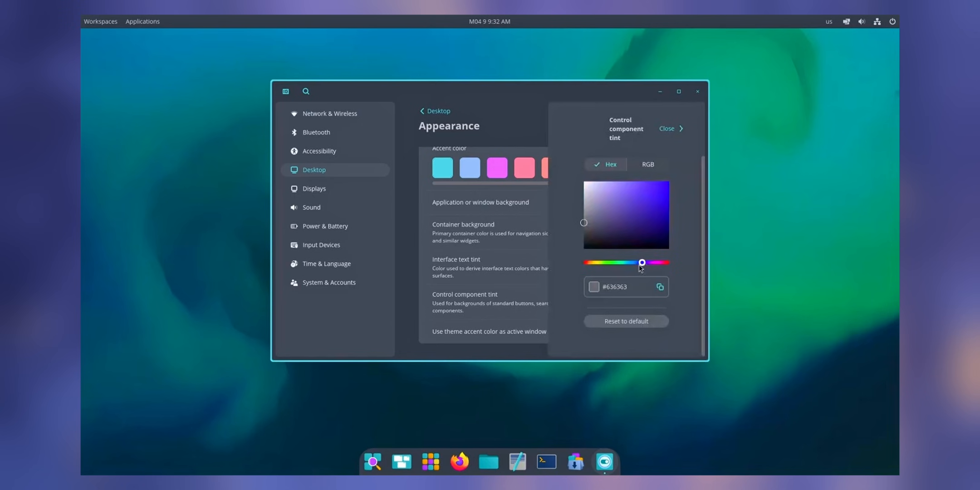
pyautogui.click(666, 128)
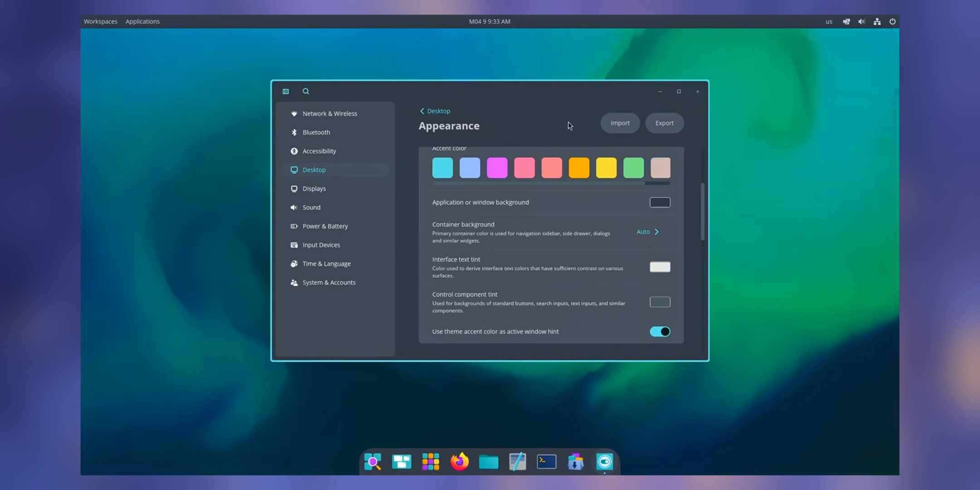
pyautogui.scroll(3)
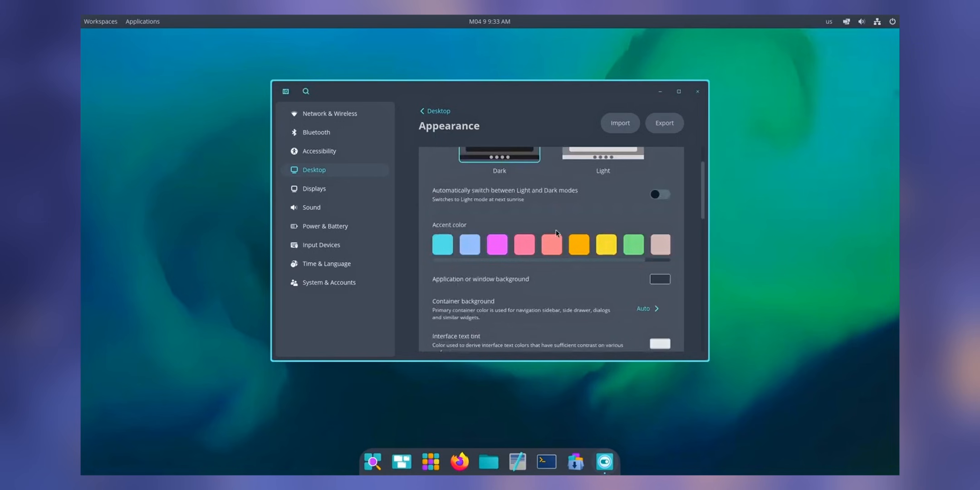
# Step: Open Desktop > Panel settings and enable Automatically hide panel
pyautogui.click(437, 110)
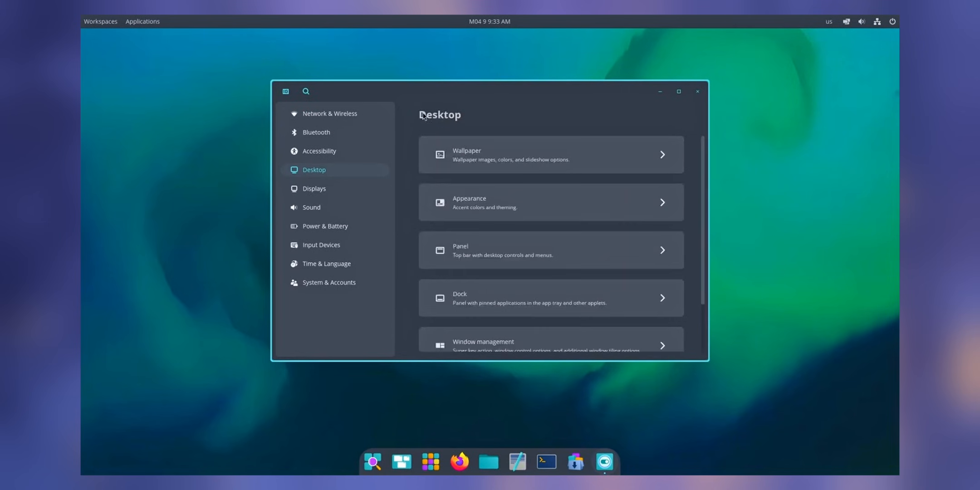
pyautogui.click(550, 250)
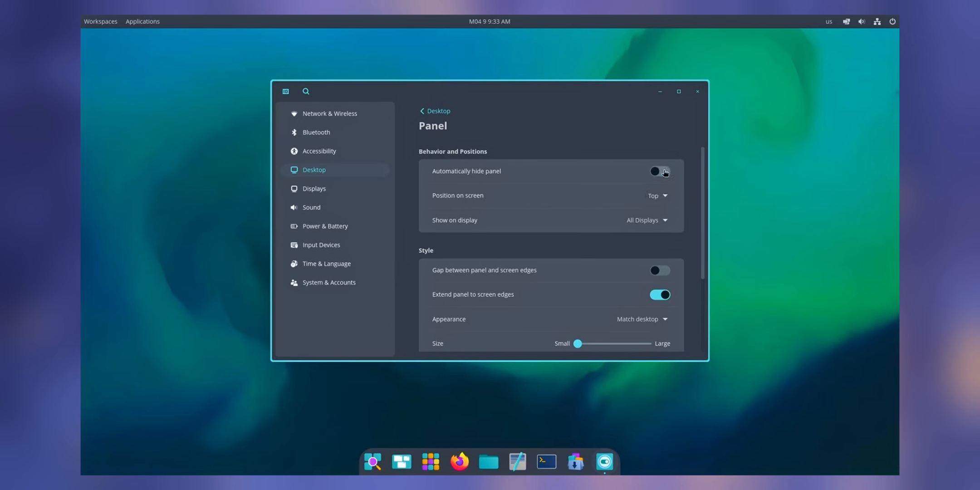
pyautogui.click(659, 171)
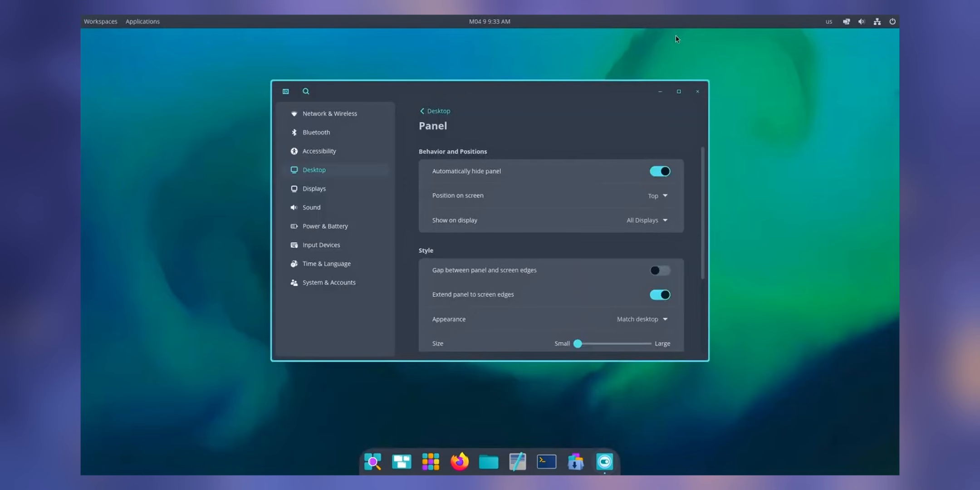
# Step: Enable the panel gap, enlarge the panel, set opacity to 73, and disable edge-to-edge extension
pyautogui.scroll(-3)
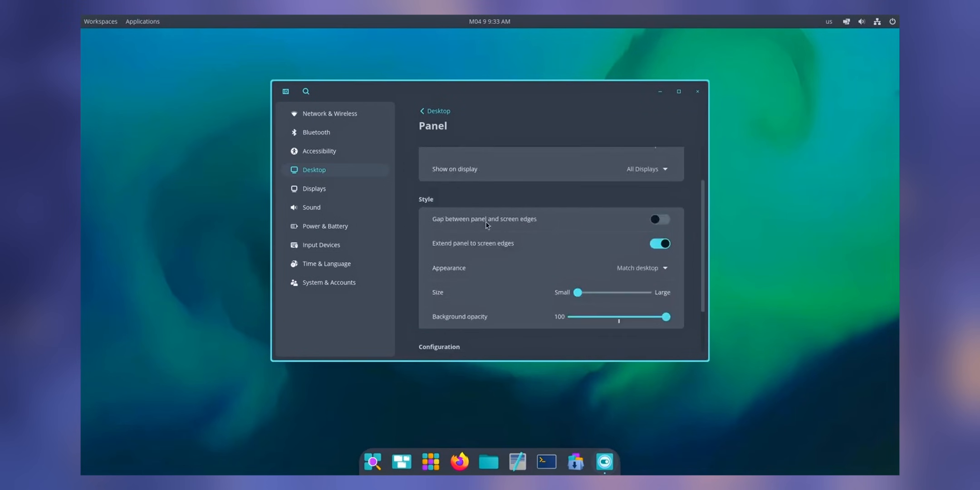
pyautogui.click(658, 219)
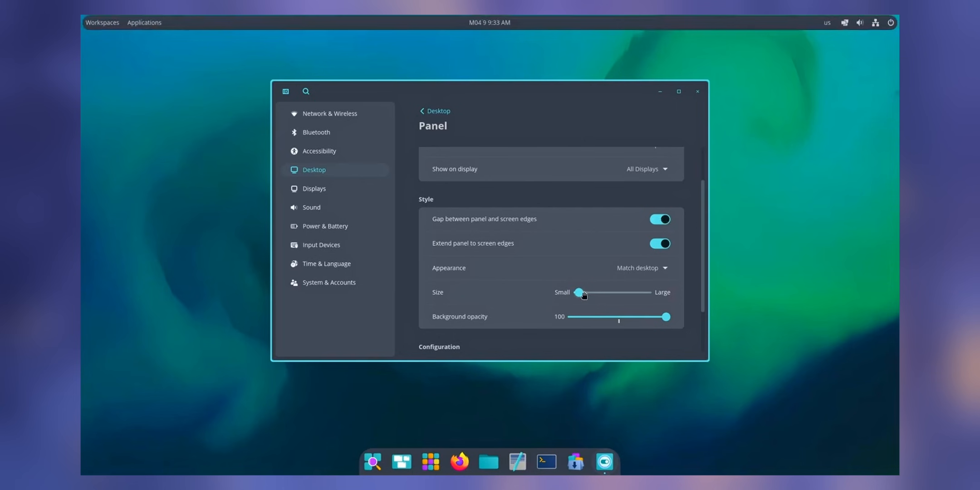
pyautogui.moveTo(576, 291); pyautogui.dragTo(595, 292)
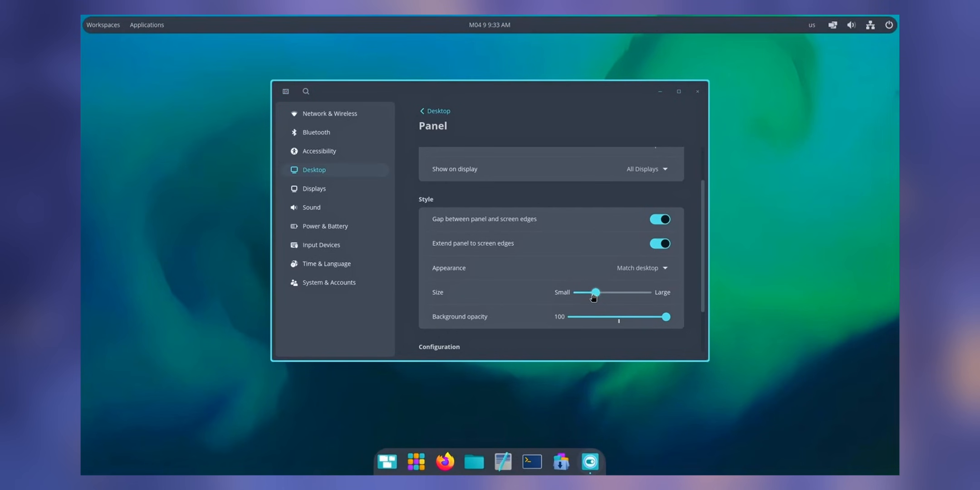
pyautogui.moveTo(665, 316); pyautogui.dragTo(640, 316)
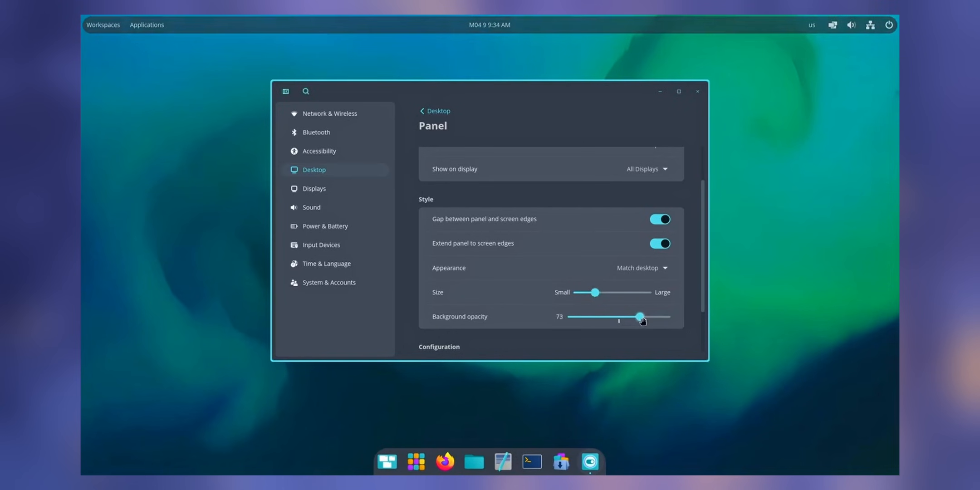
pyautogui.click(659, 243)
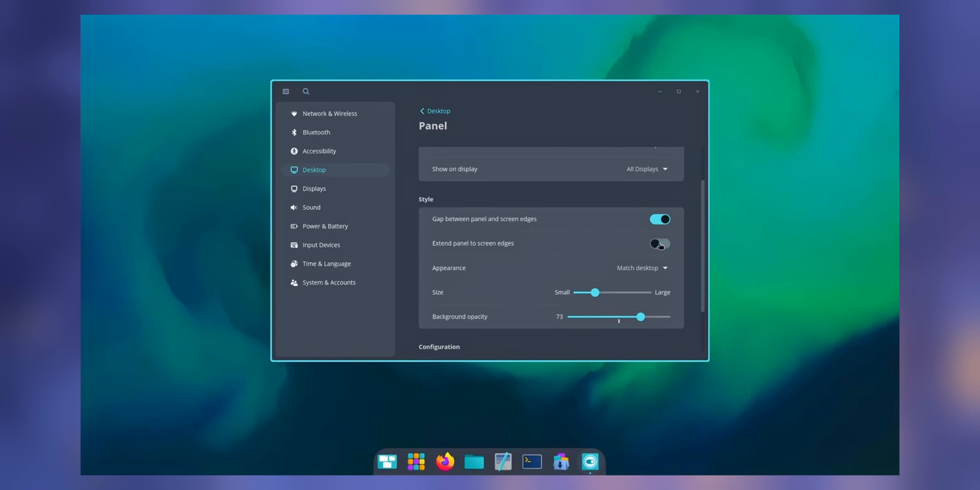
pyautogui.moveTo(641, 316); pyautogui.dragTo(652, 317)
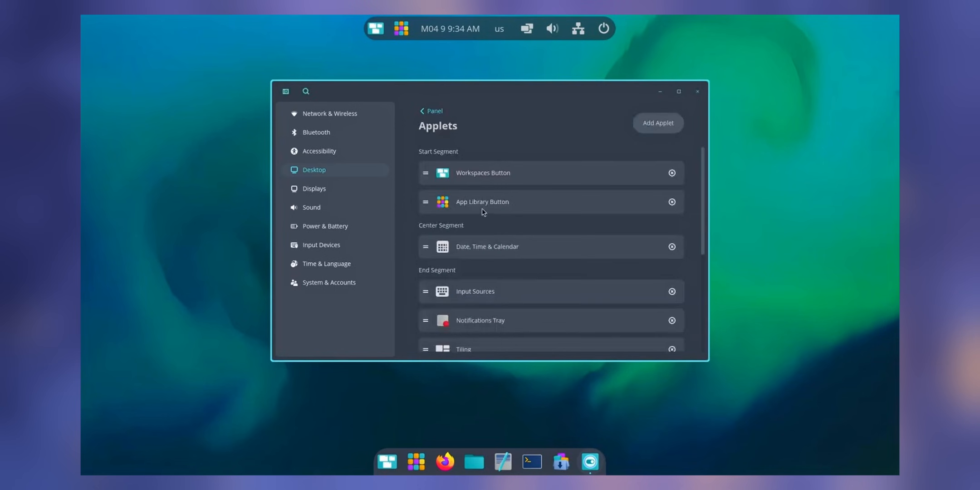
# Step: Remove the App Library and Workspaces buttons from the panel applets
pyautogui.click(672, 202)
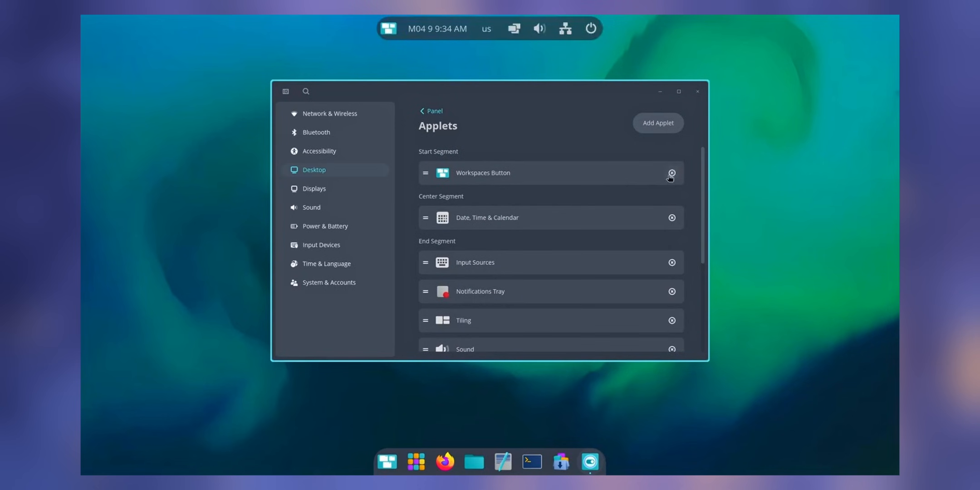
pyautogui.click(657, 122)
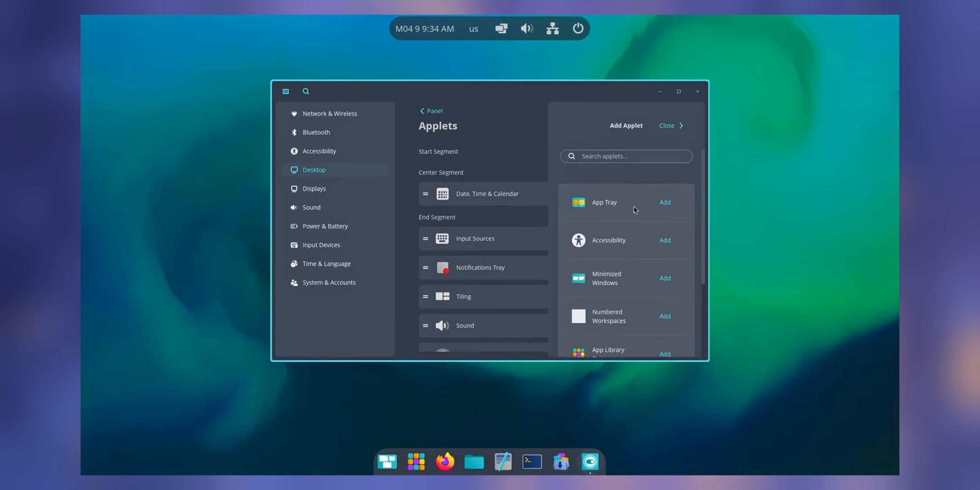
pyautogui.click(428, 111)
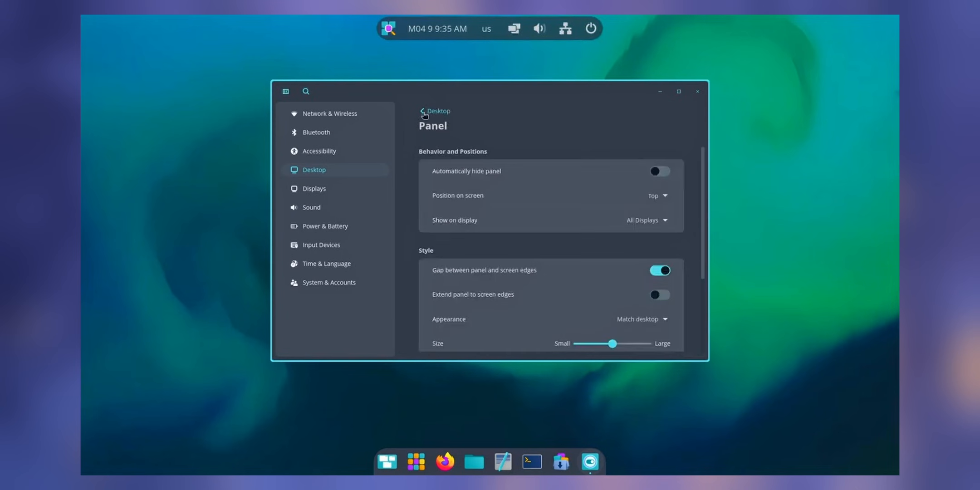
# Step: Toggle Extend panel to screen edges on and back off
pyautogui.click(659, 294)
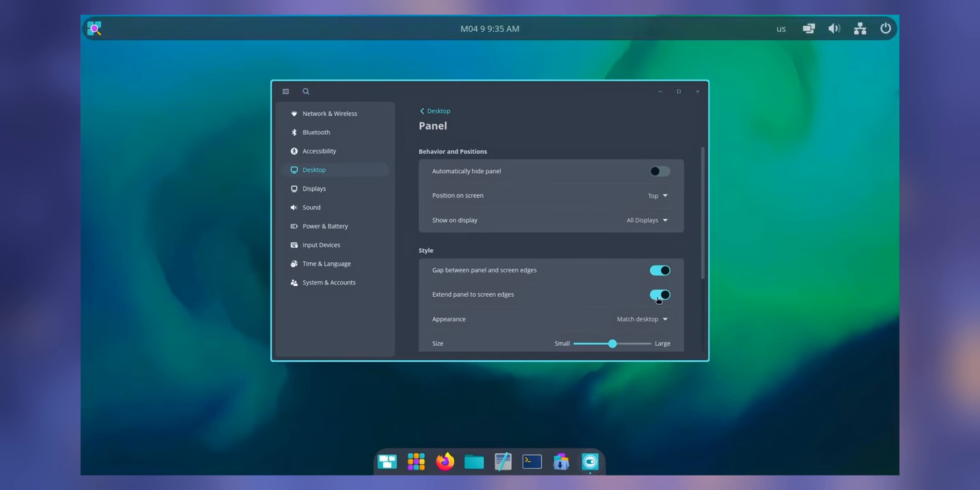
pyautogui.click(659, 294)
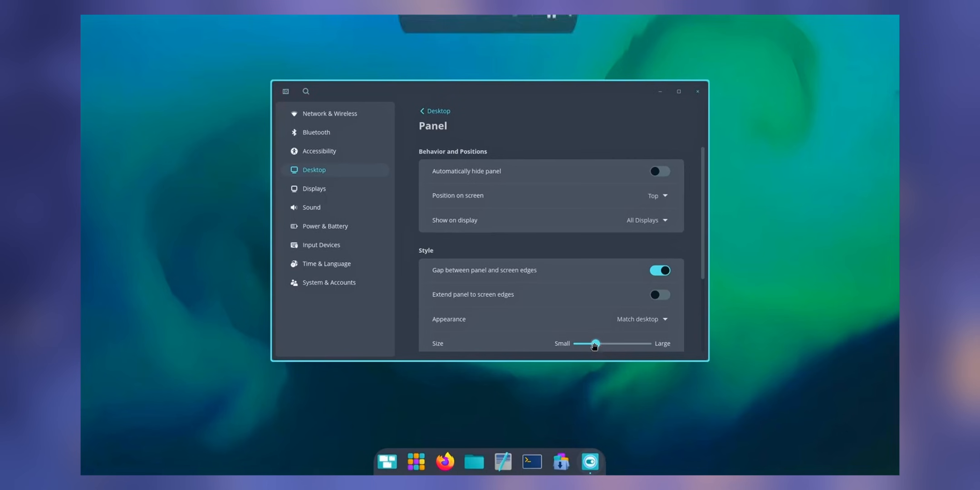
pyautogui.scroll(-3)
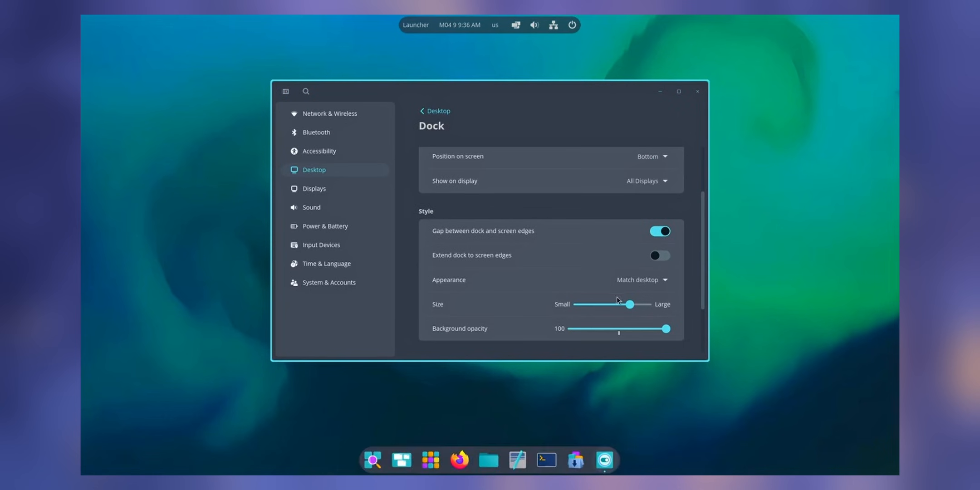
# Step: Set the dock to Large size and keep workspaces in vertical orientation
pyautogui.moveTo(629, 305); pyautogui.dragTo(647, 305)
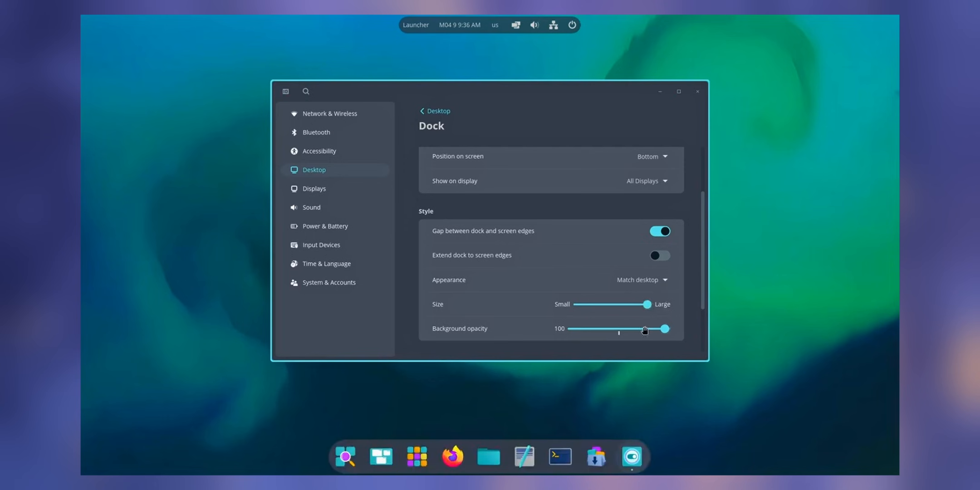
pyautogui.click(437, 111)
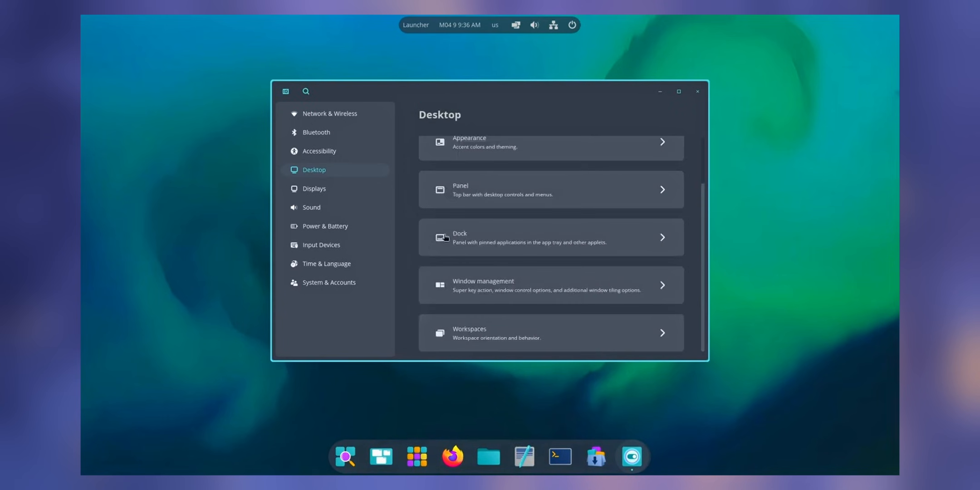
pyautogui.click(550, 333)
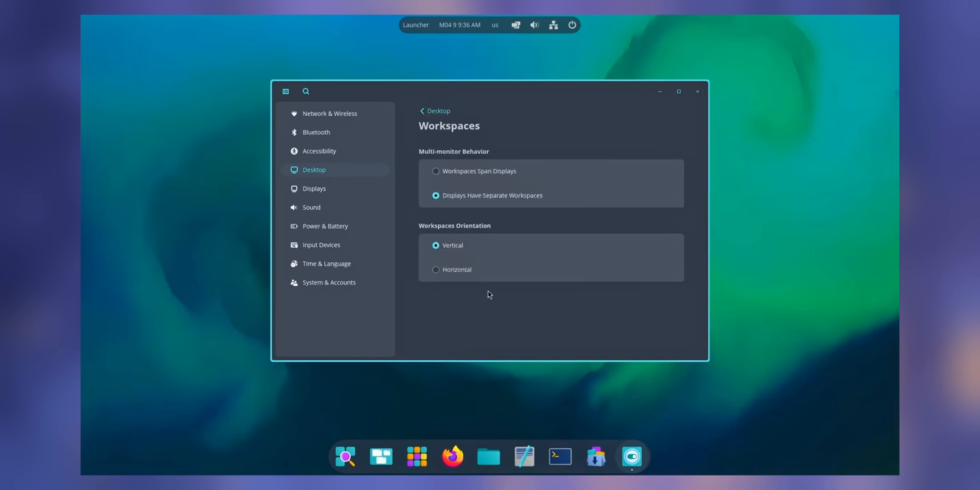
pyautogui.moveTo(435, 270)
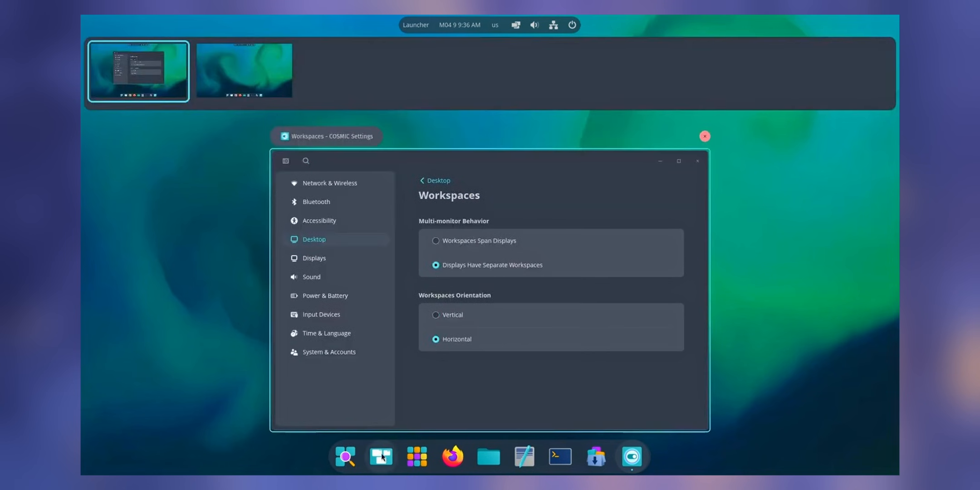
pyautogui.click(436, 315)
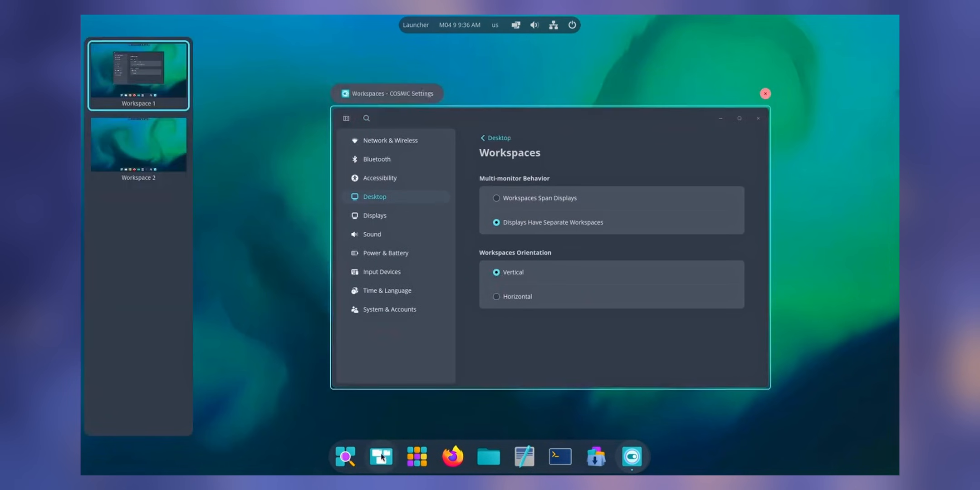
# Step: Return to Settings and view the Power & Battery and Input Devices pages
pyautogui.click(498, 138)
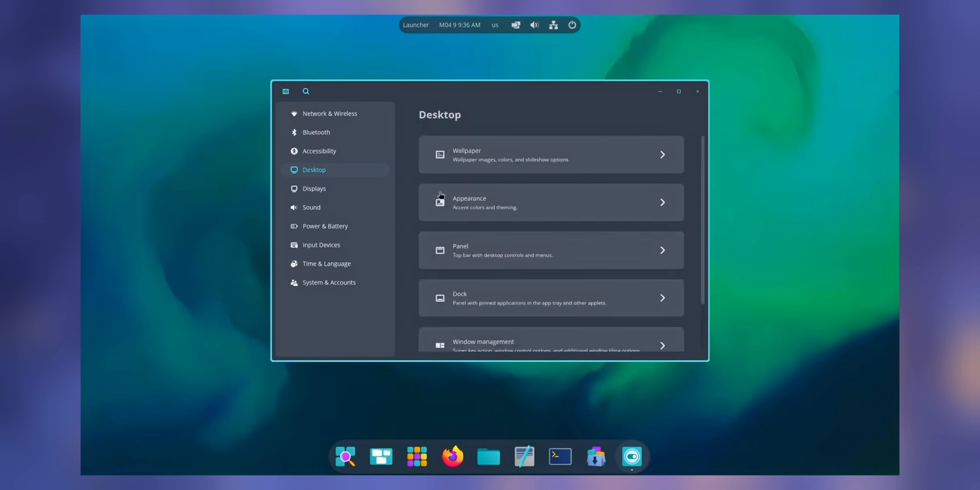
pyautogui.click(324, 225)
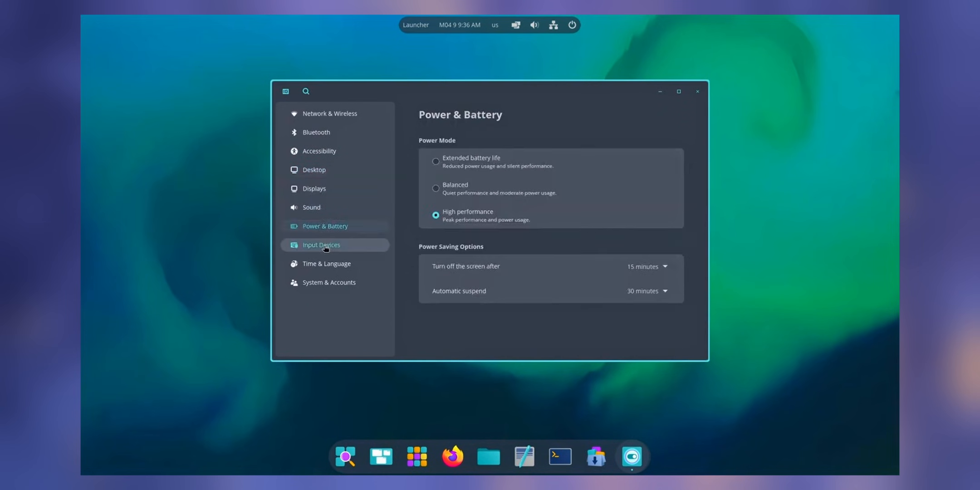
pyautogui.click(314, 189)
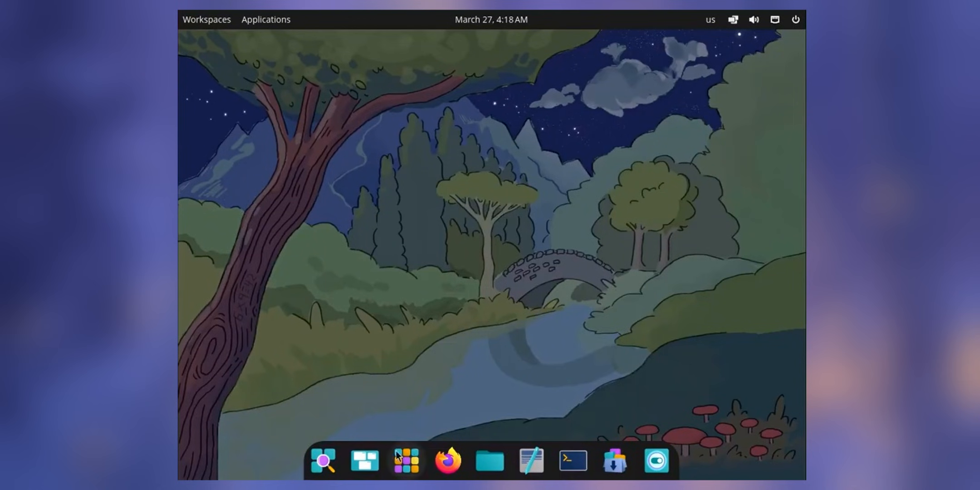
pyautogui.click(405, 460)
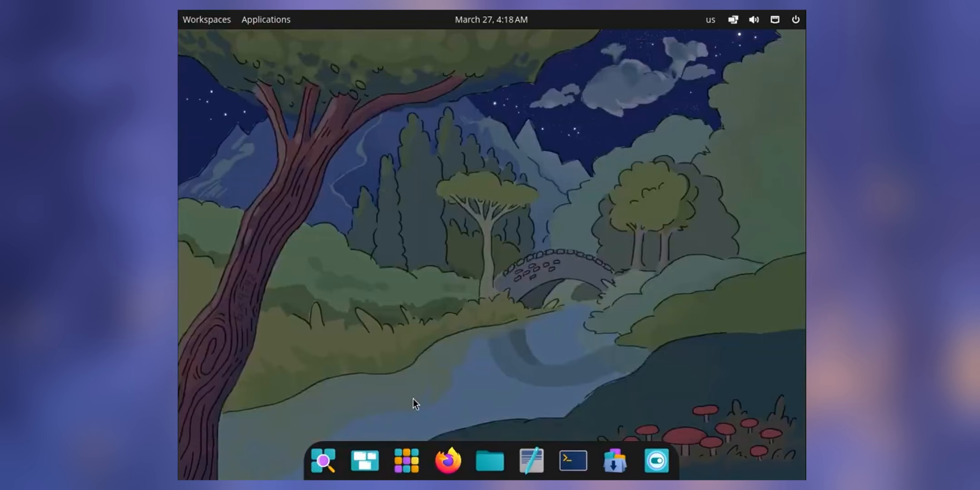
pyautogui.moveTo(658, 51)
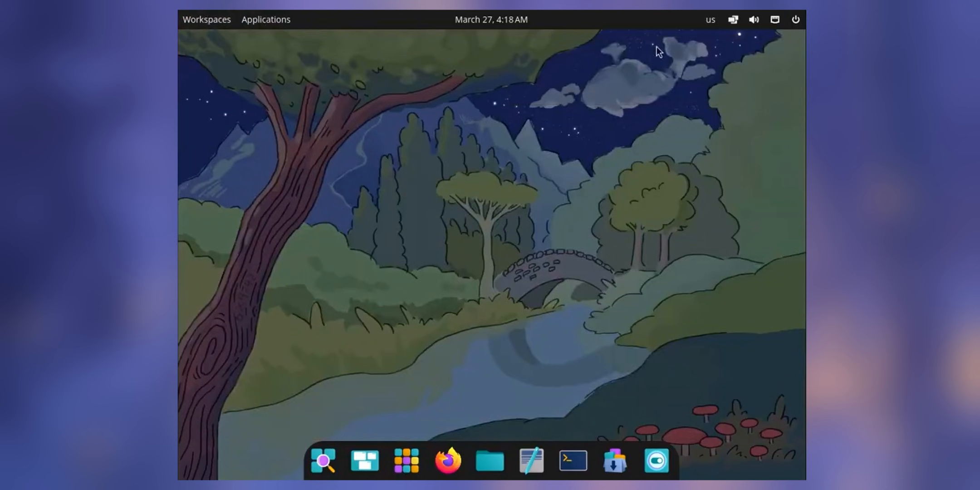
pyautogui.click(732, 20)
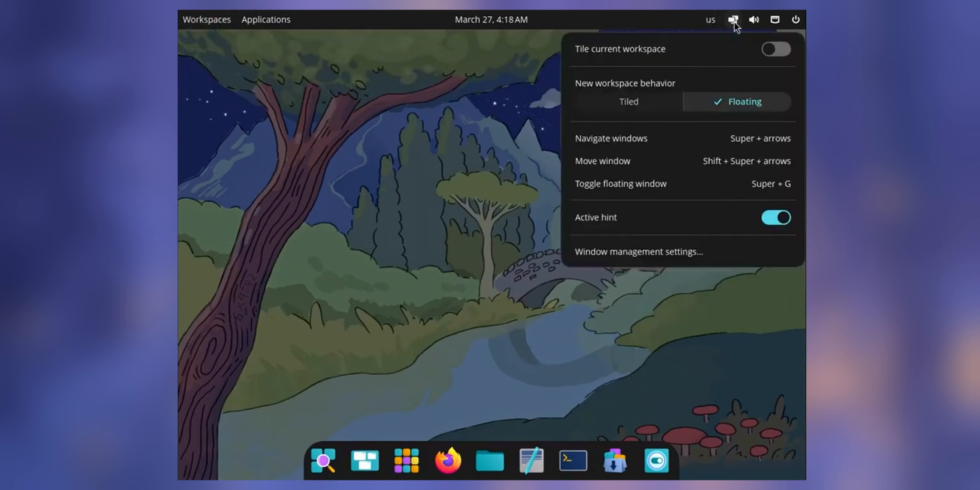
pyautogui.click(794, 20)
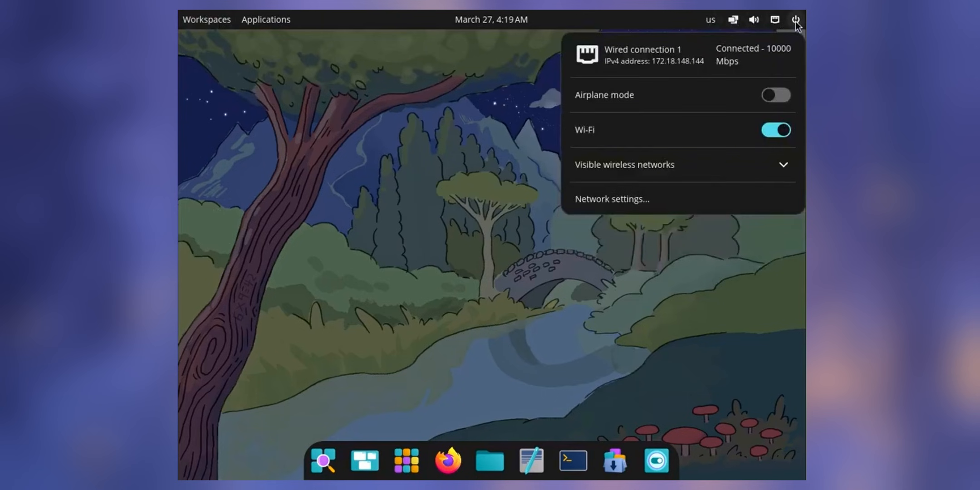
pyautogui.click(796, 20)
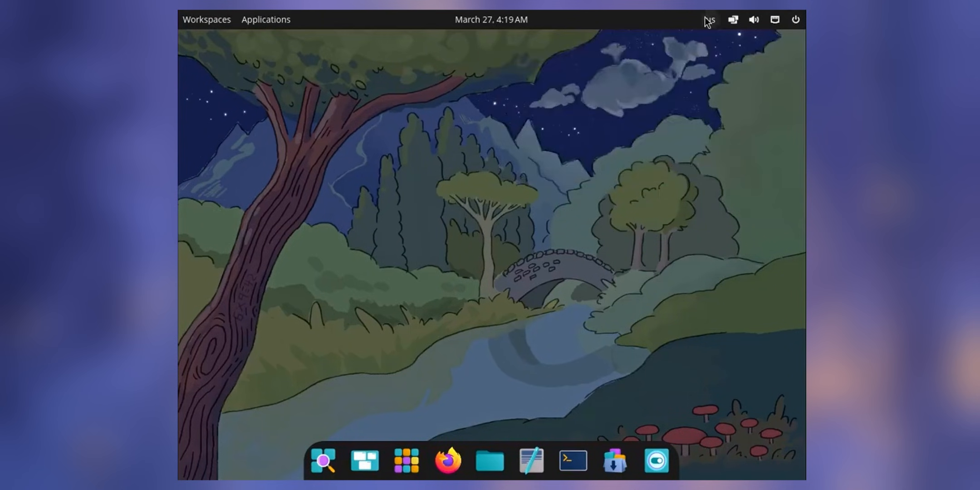
pyautogui.moveTo(207, 20)
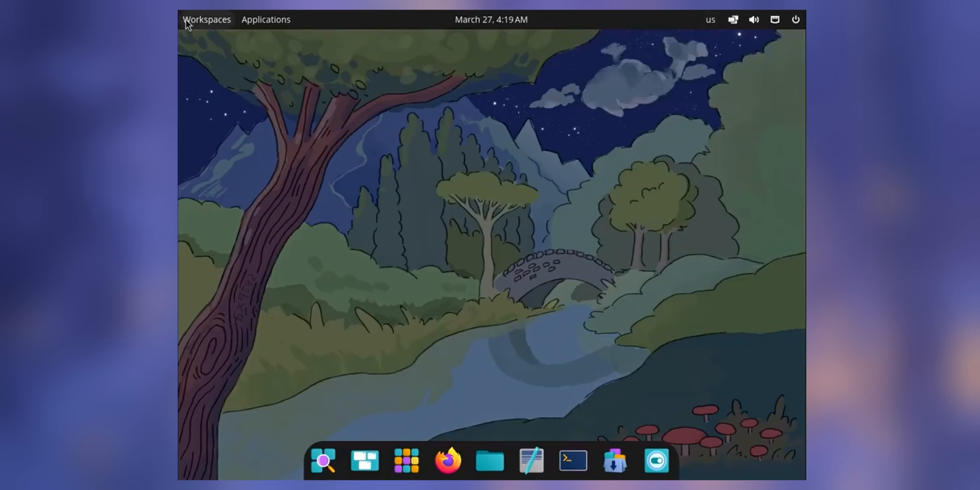
pyautogui.moveTo(405, 461)
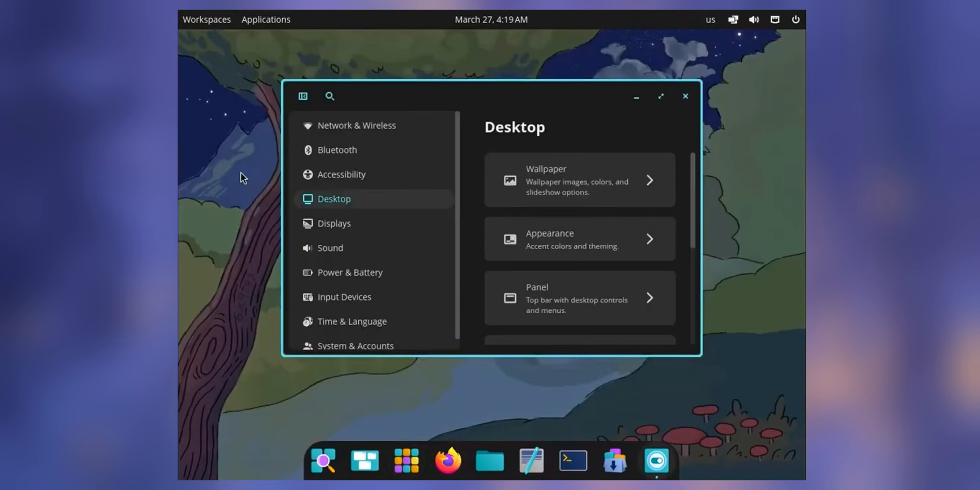
# Step: Maximize Settings and browse Network & Wireless, Bluetooth, Desktop, Power & Battery, then System & Accounts
pyautogui.click(660, 96)
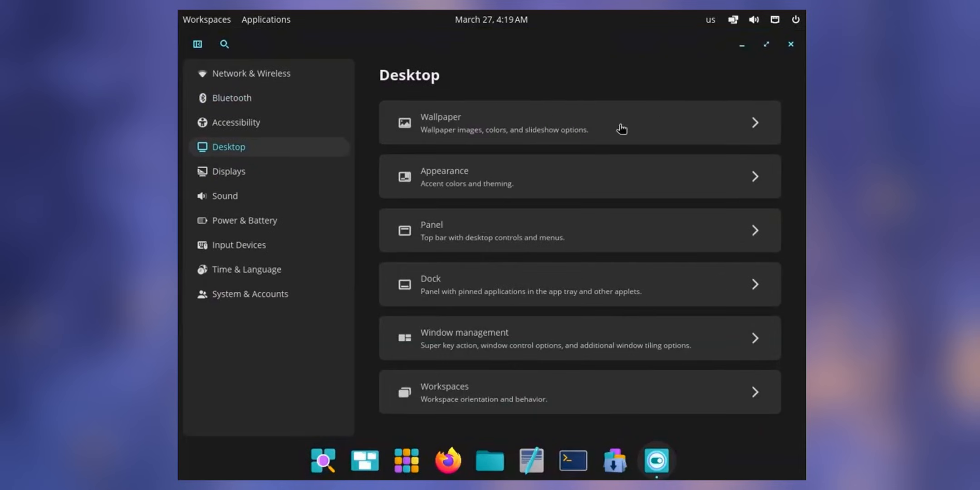
pyautogui.click(250, 73)
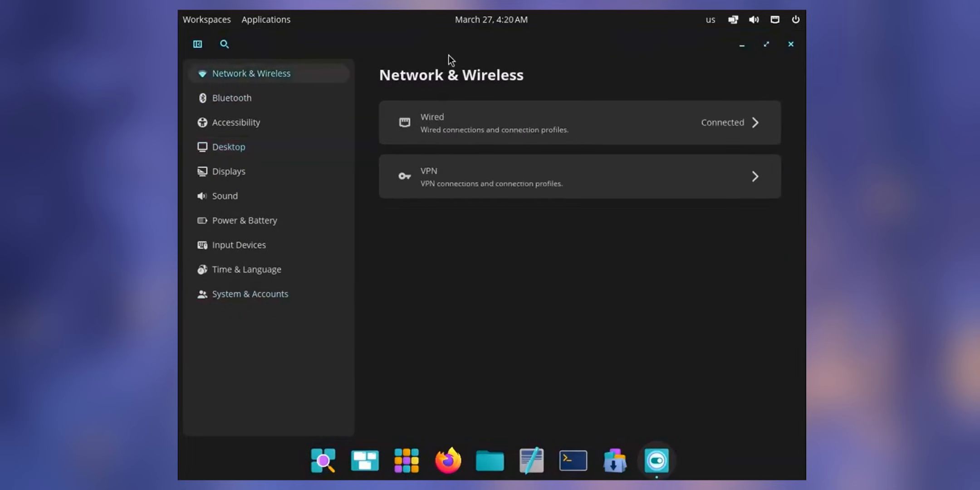
pyautogui.click(231, 98)
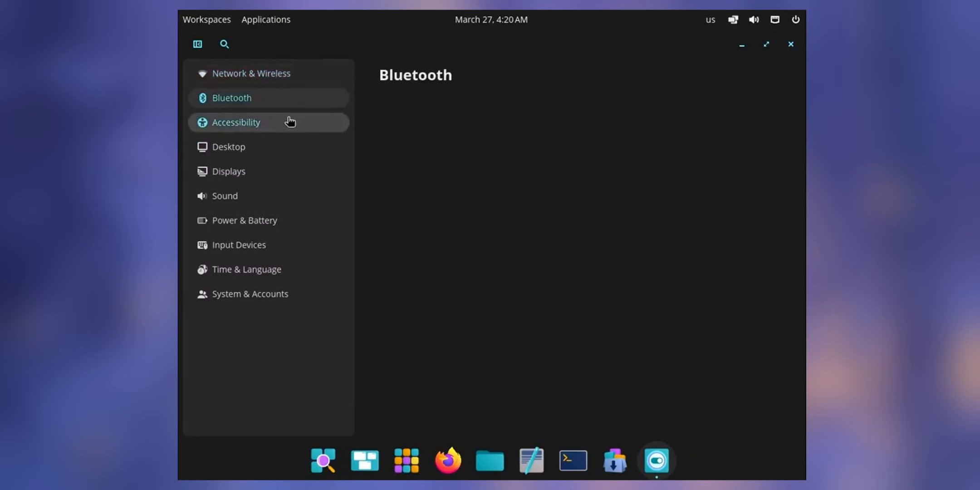
pyautogui.click(229, 146)
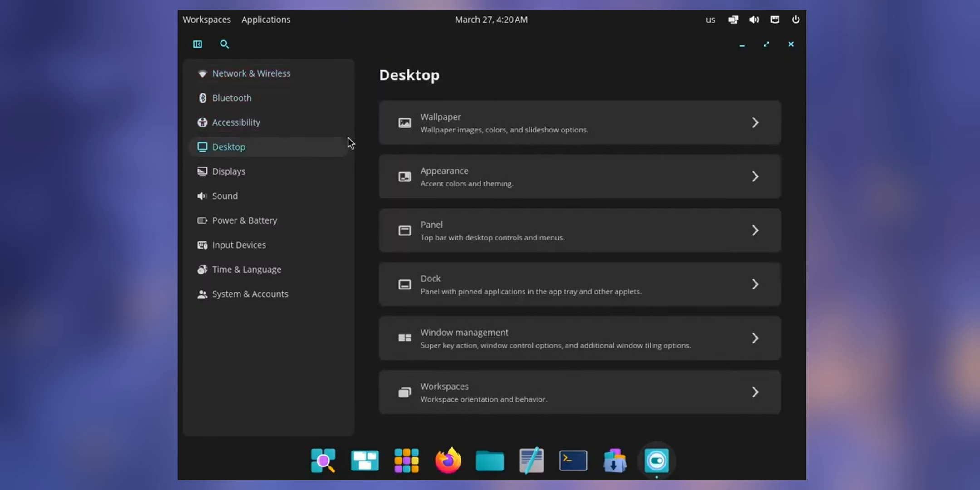
pyautogui.click(245, 220)
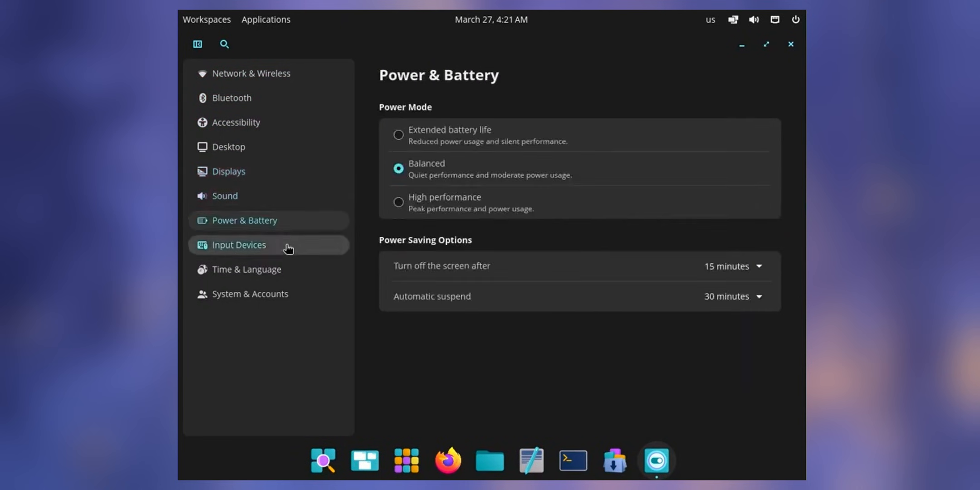
pyautogui.click(249, 294)
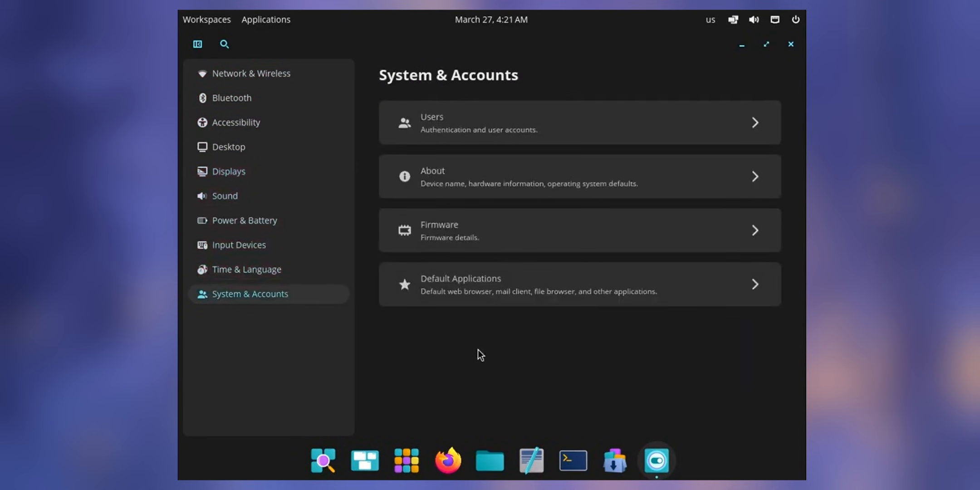
# Step: Search Settings for 'wallpaper' and scroll through the wallpaper thumbnails
pyautogui.write('wallpaper')
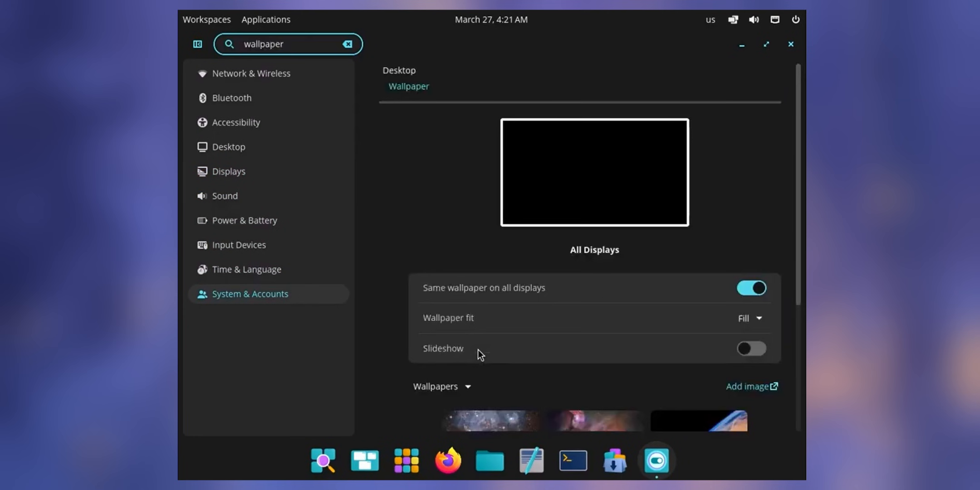
pyautogui.scroll(-3)
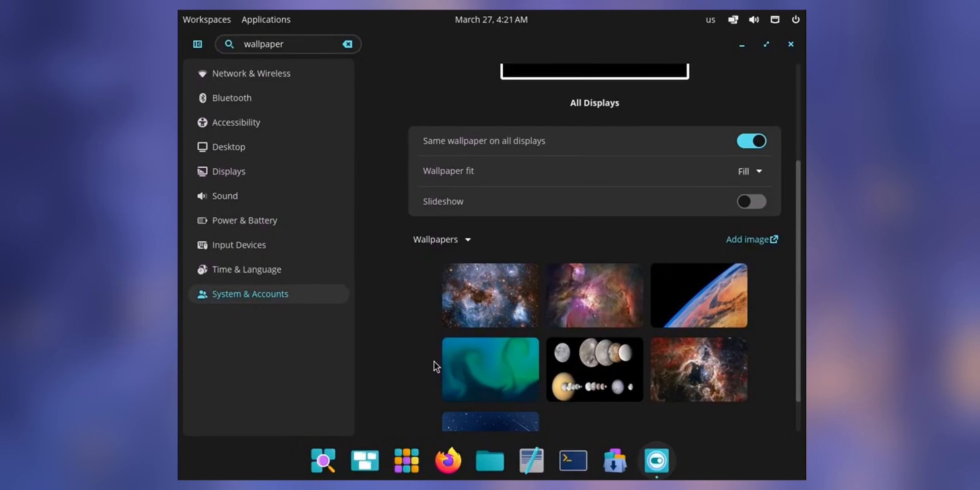
pyautogui.moveTo(697, 184)
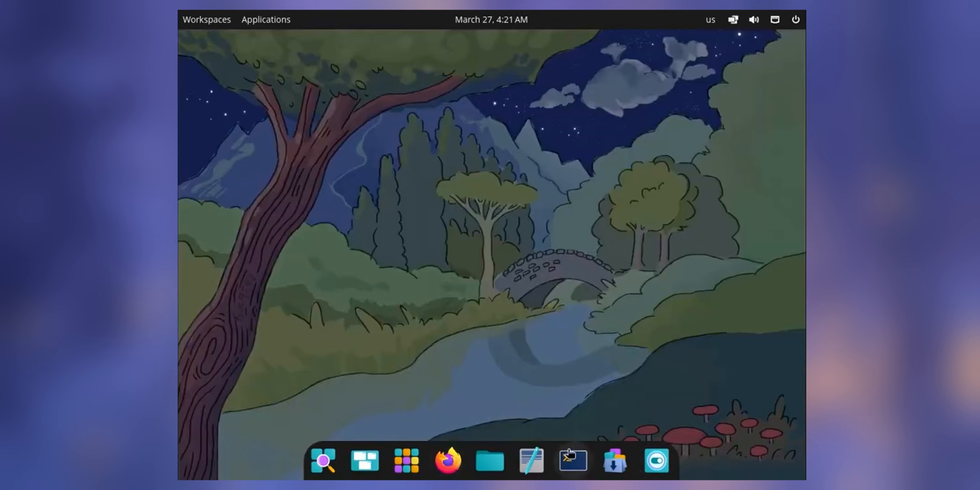
# Step: Launch Terminal from the dock and view and dismiss its About information
pyautogui.click(367, 96)
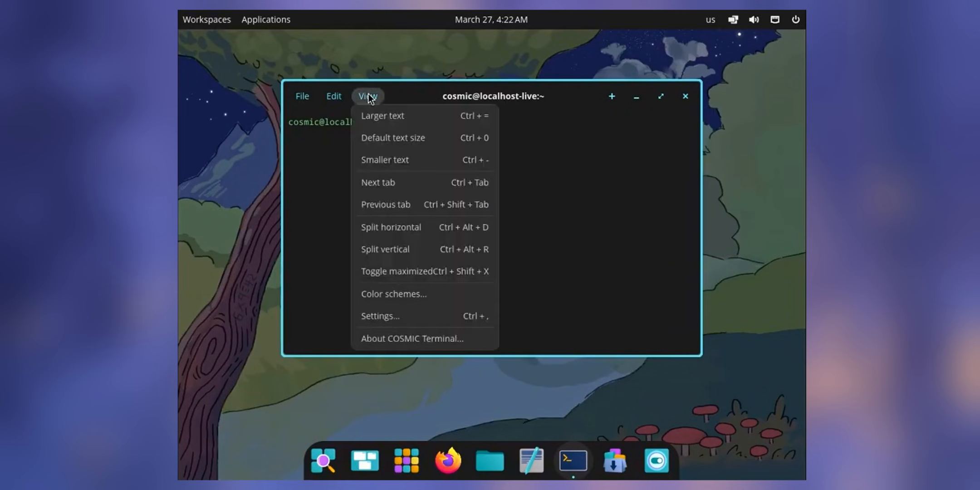
pyautogui.click(411, 338)
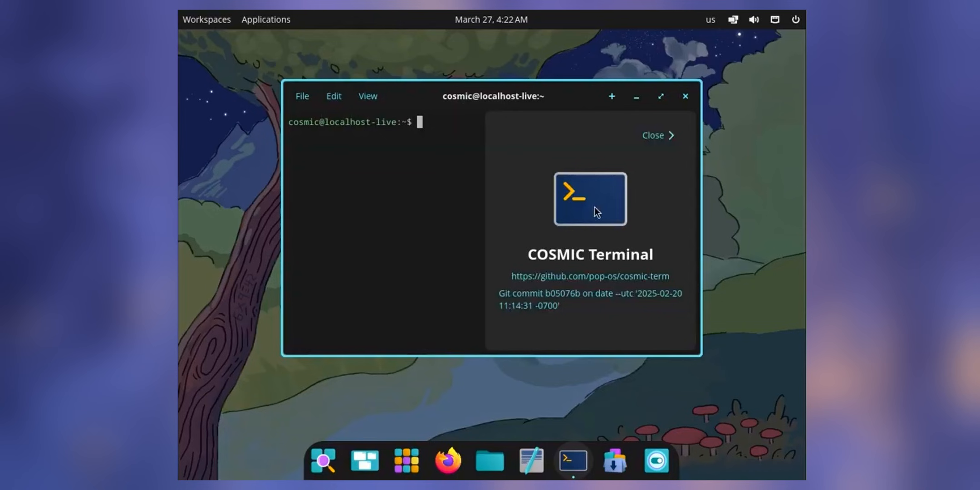
pyautogui.click(653, 135)
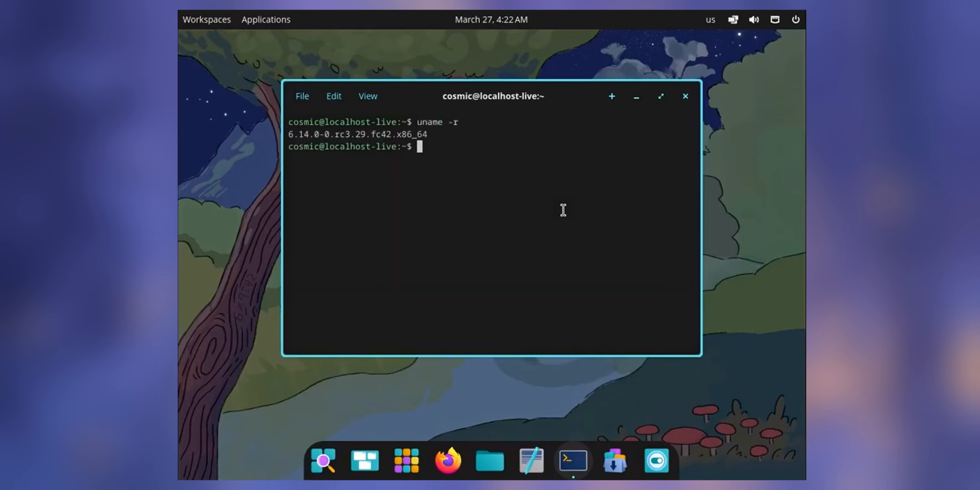
# Step: Start a dnf system update and cancel it with Ctrl+C
pyautogui.write('dnf update')
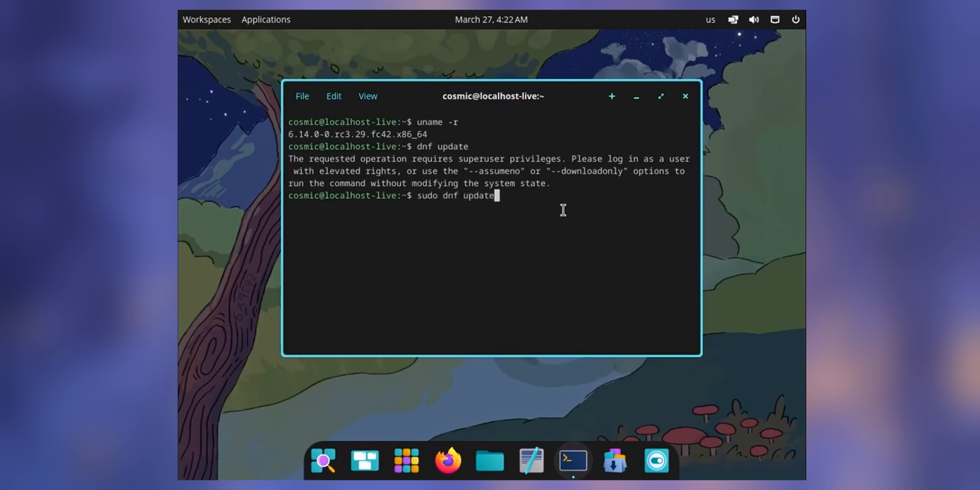
pyautogui.press('Return')
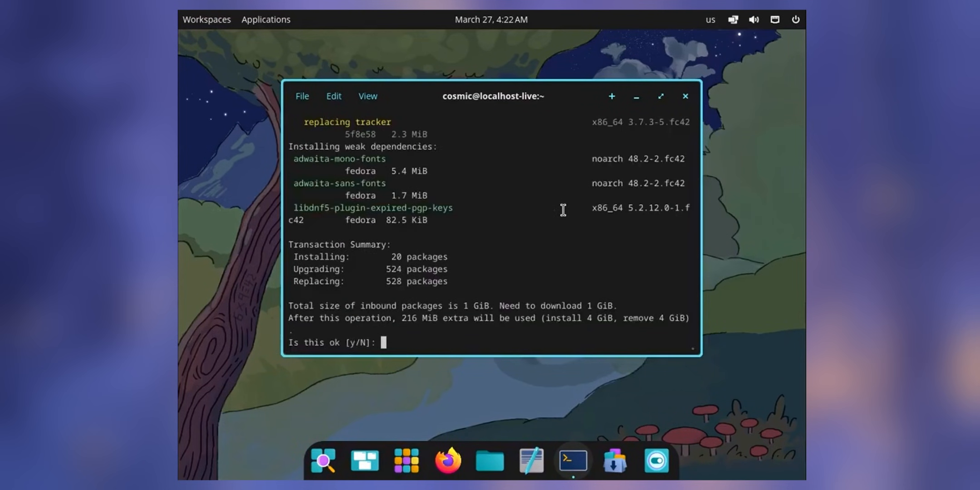
pyautogui.press('ctrl+c')
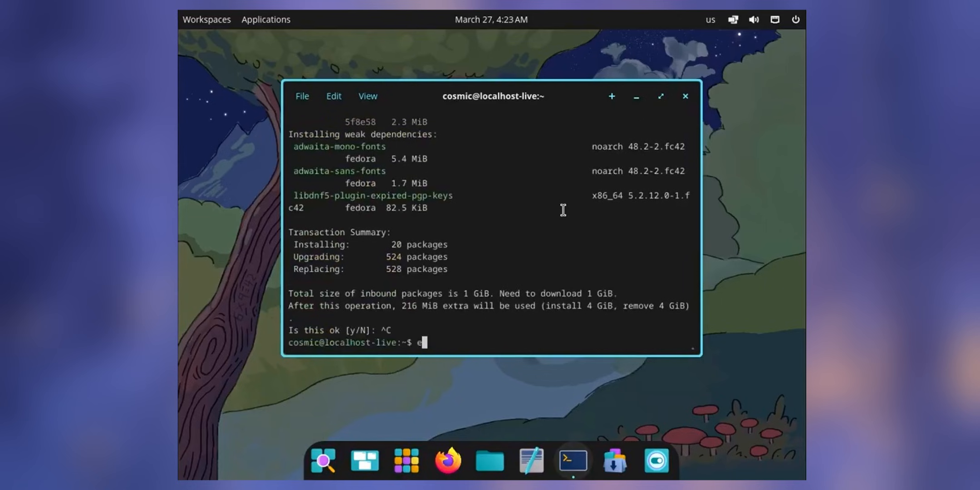
# Step: Close the terminal and bring up the Text Editor and Files windows
pyautogui.click(531, 461)
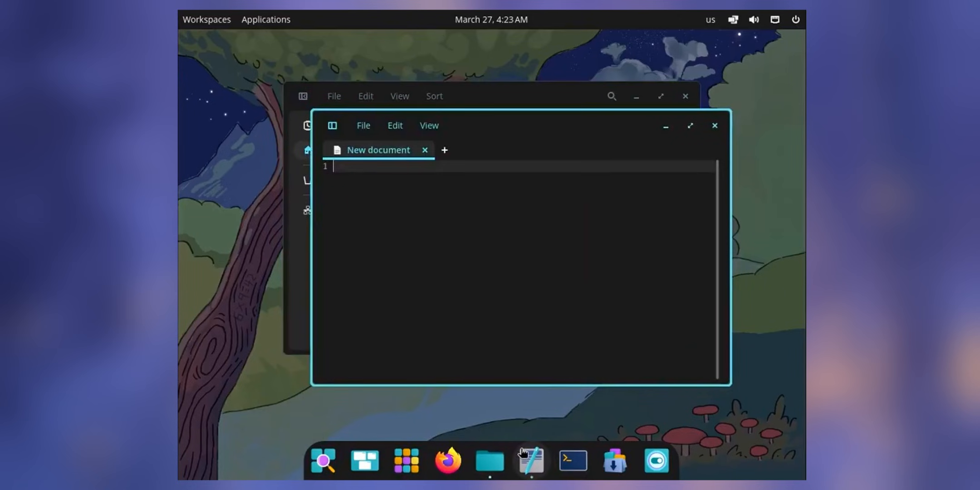
pyautogui.click(428, 125)
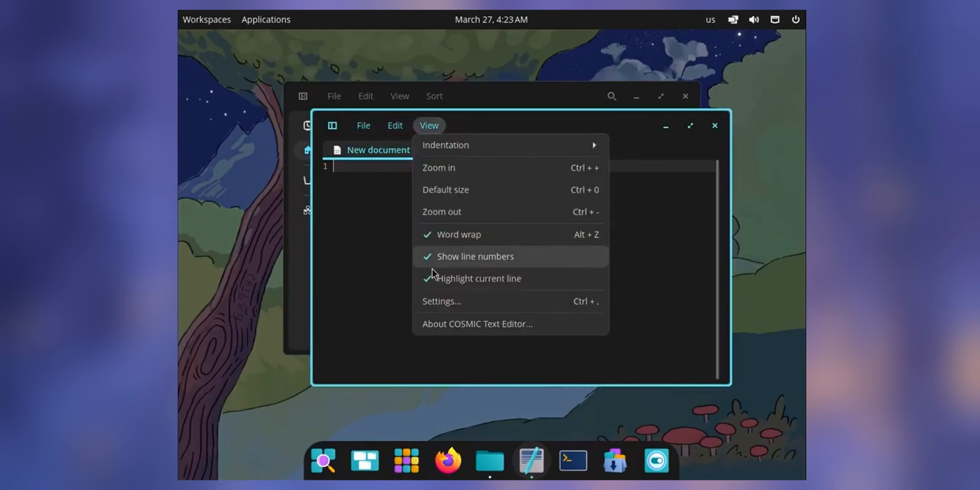
pyautogui.click(476, 324)
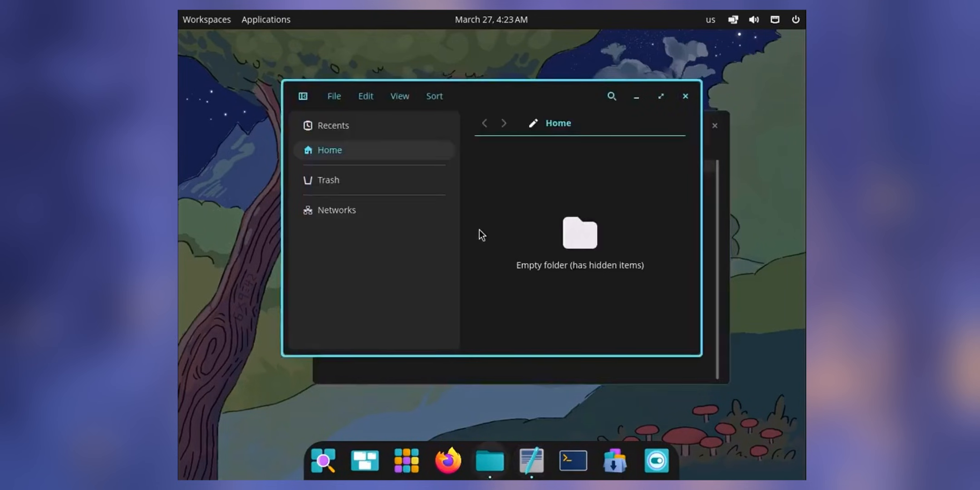
pyautogui.moveTo(684, 324)
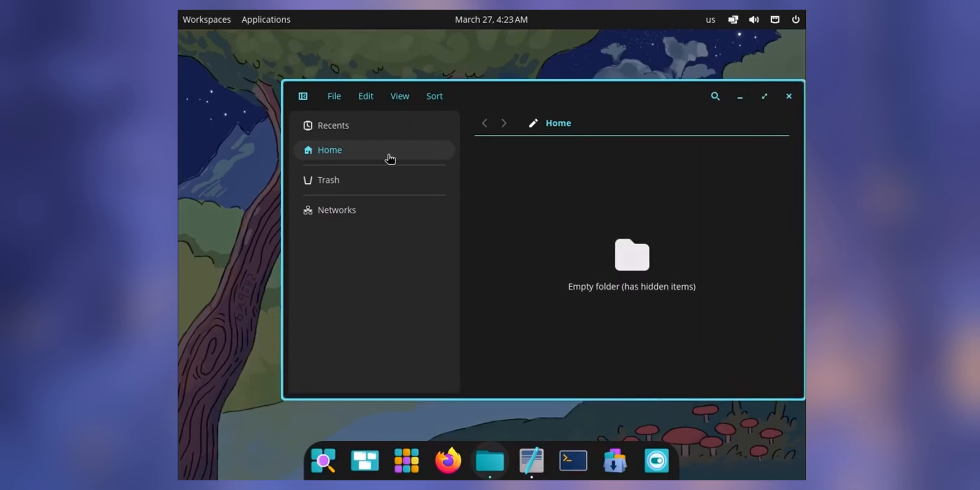
# Step: Show the File menu, visit Trash, return to Home, then close Files
pyautogui.click(334, 96)
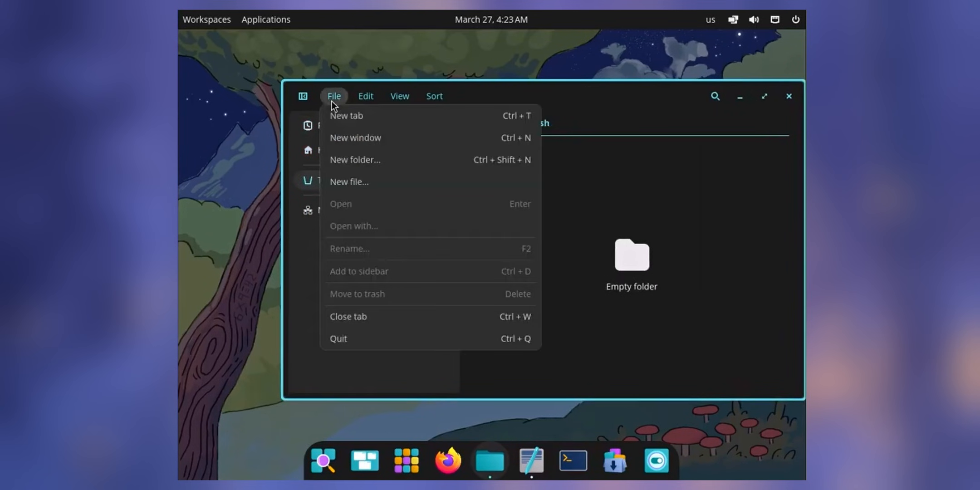
pyautogui.click(400, 96)
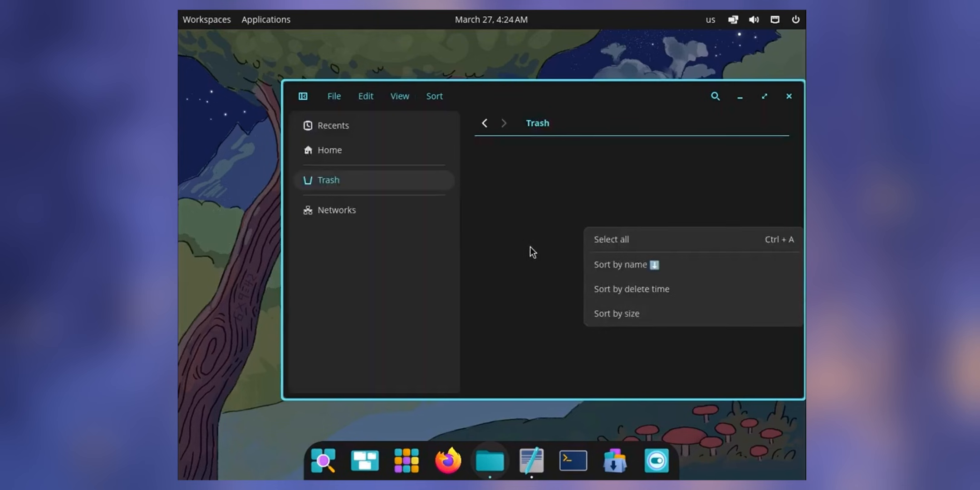
pyautogui.click(329, 149)
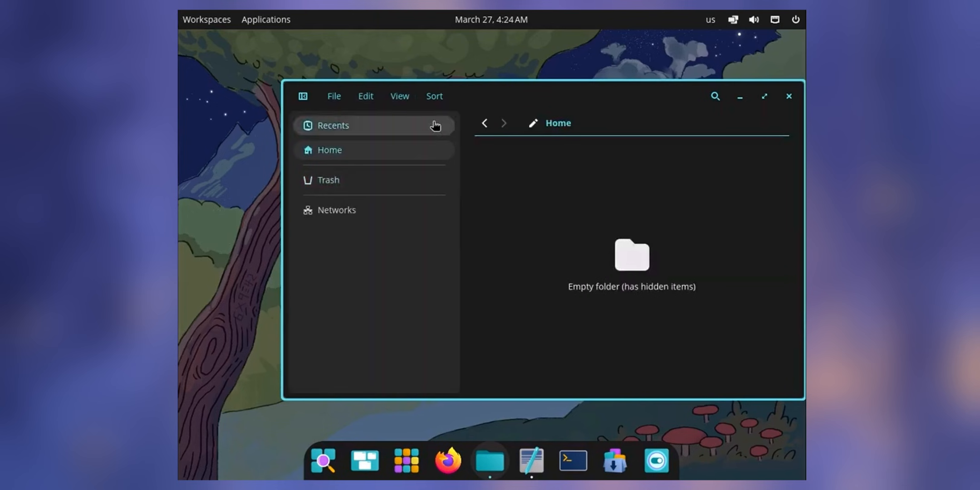
pyautogui.click(530, 460)
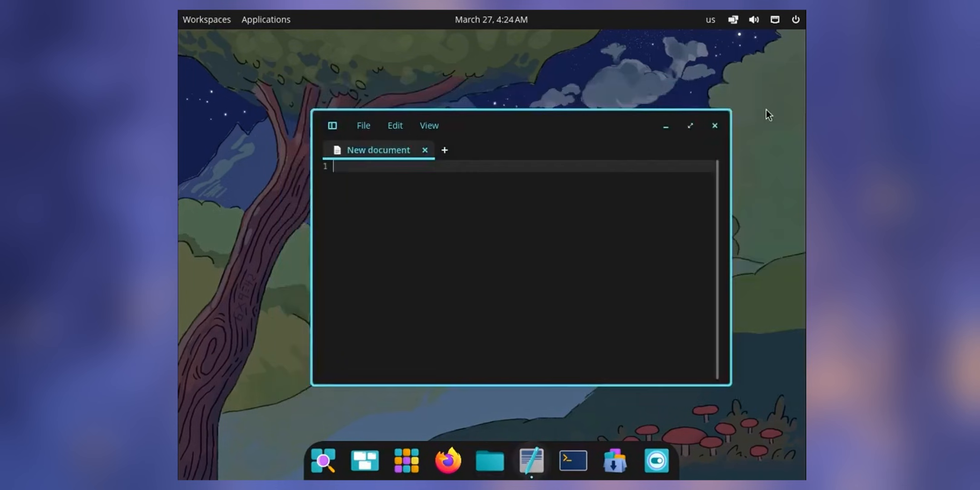
# Step: Open a terminal, enable Tile current workspace, and open Settings alongside it
pyautogui.click(571, 461)
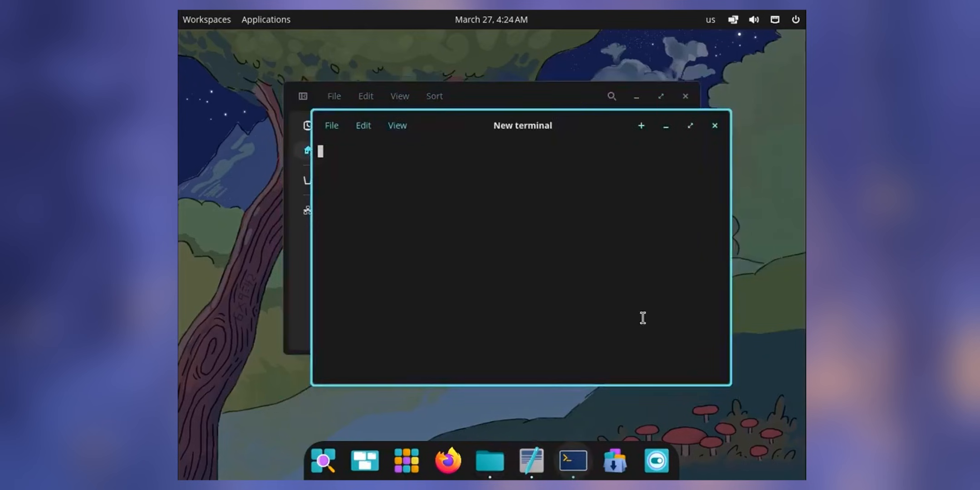
pyautogui.click(732, 19)
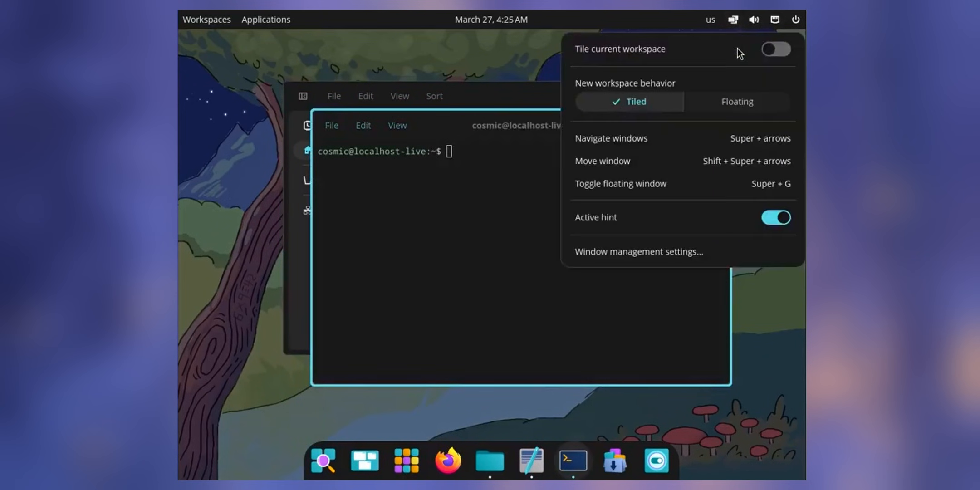
pyautogui.click(775, 49)
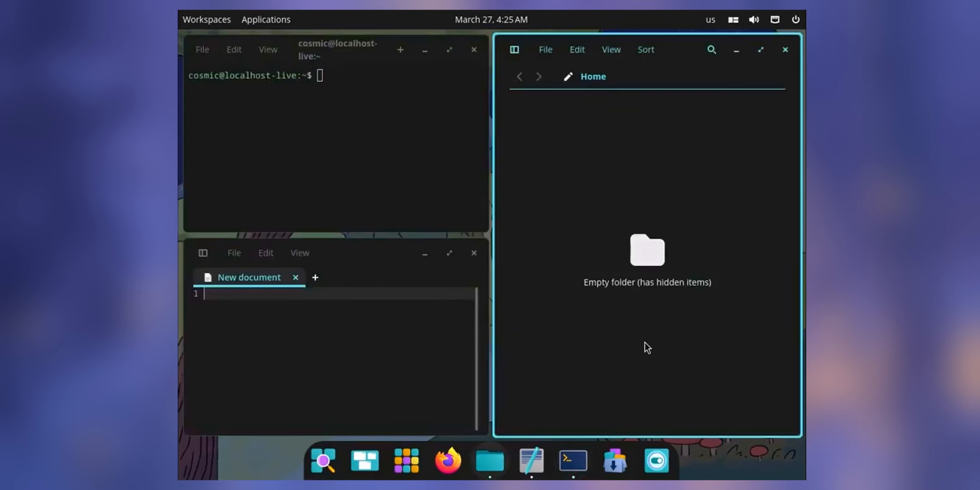
pyautogui.click(656, 461)
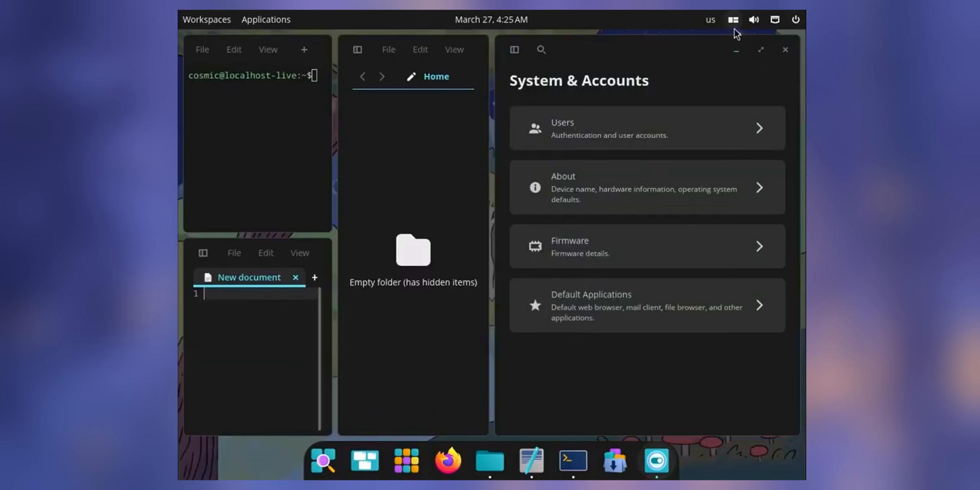
pyautogui.moveTo(734, 23)
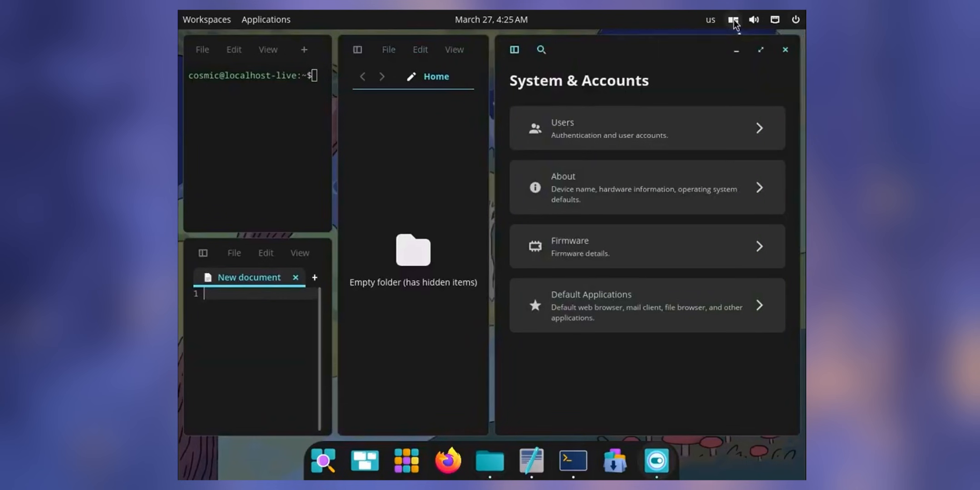
# Step: Close the tiled Settings and terminal windows
pyautogui.click(732, 20)
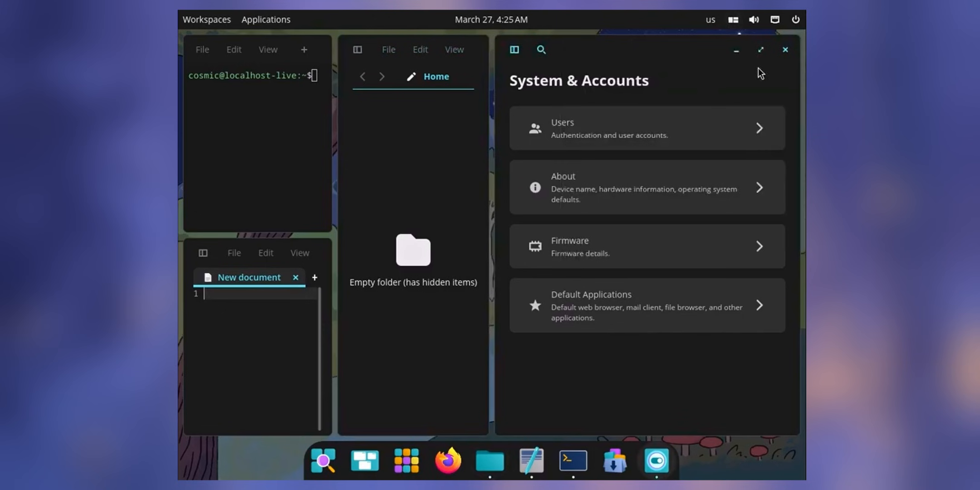
pyautogui.click(785, 50)
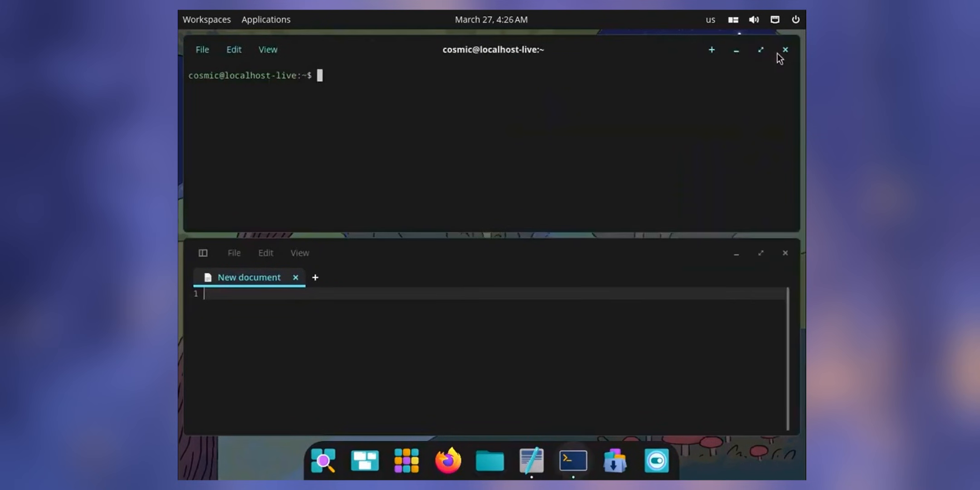
pyautogui.click(784, 49)
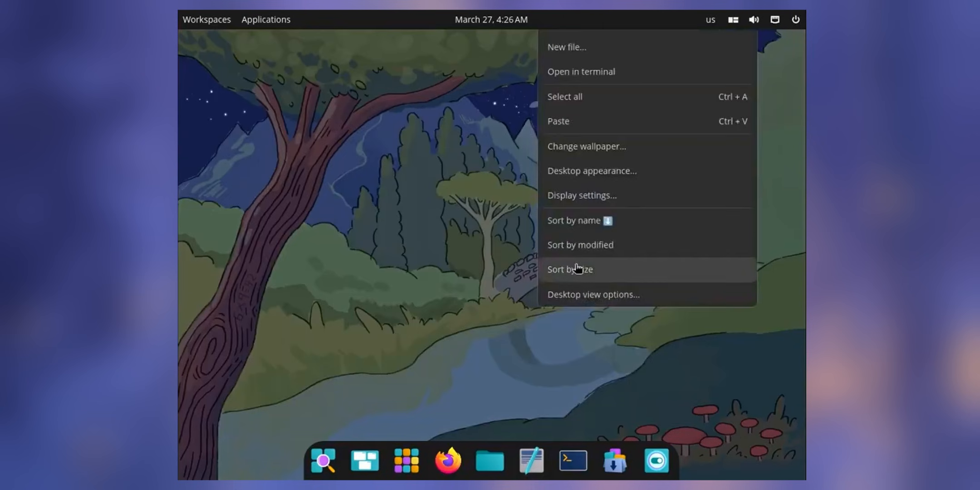
# Step: Reach the Desktop Wallpaper settings via the desktop's Change wallpaper menu option
pyautogui.click(593, 294)
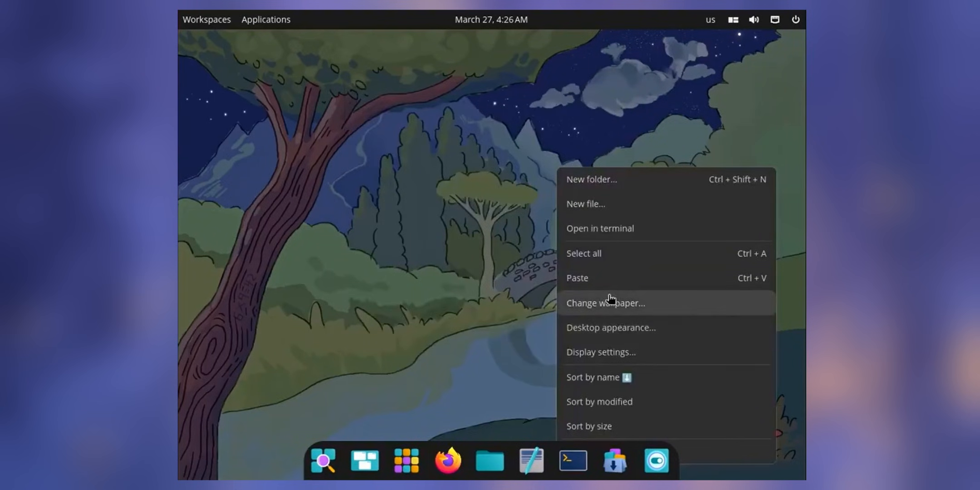
pyautogui.click(605, 303)
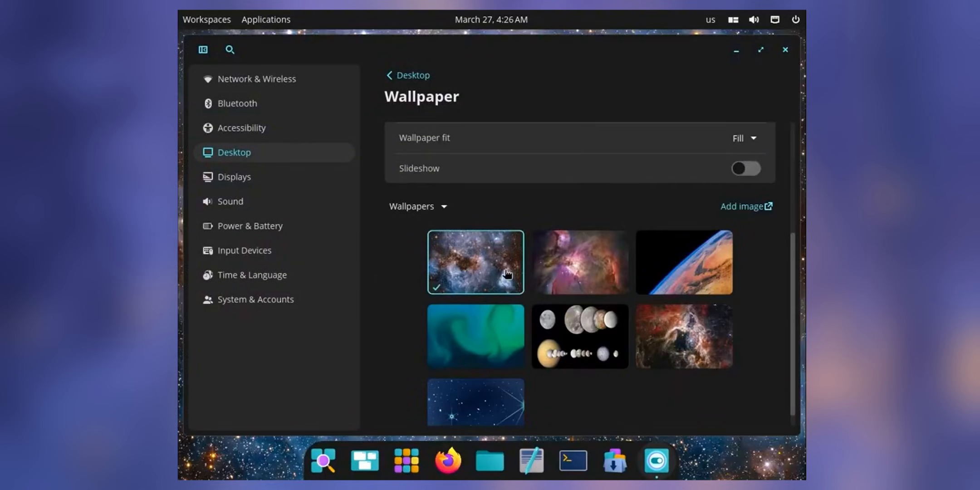
pyautogui.moveTo(348, 374)
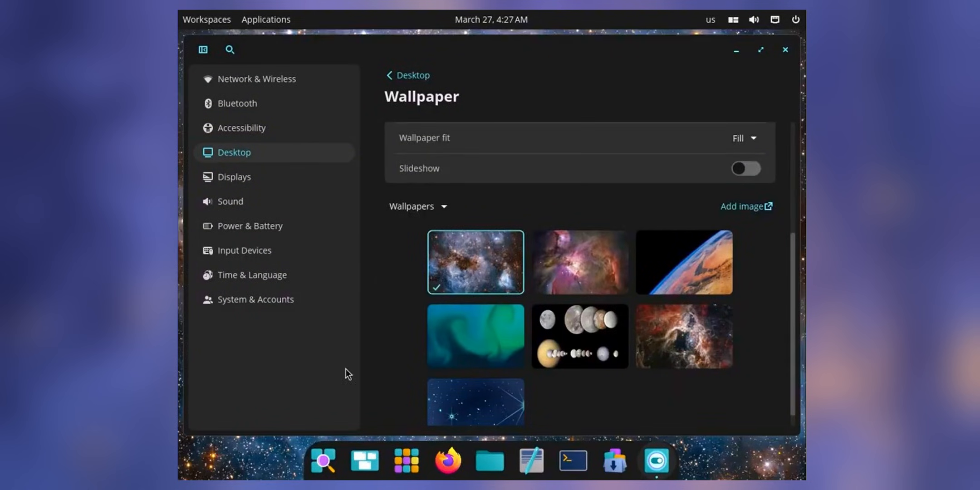